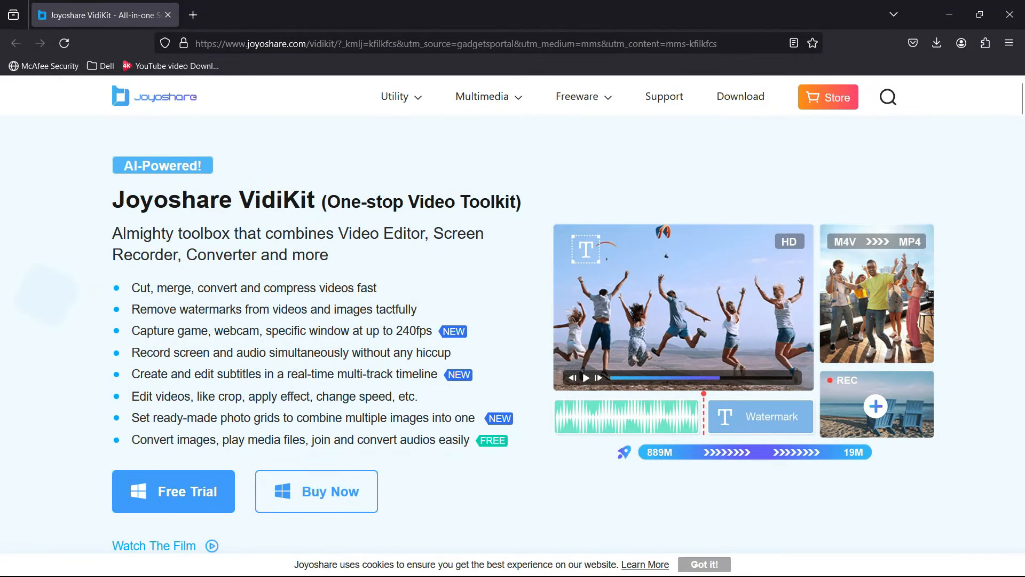
- Highlight the Joyoshare VidiKit heading and scroll down to the Screen Recorder: Record Screen in 4K section
double_click(132, 200)
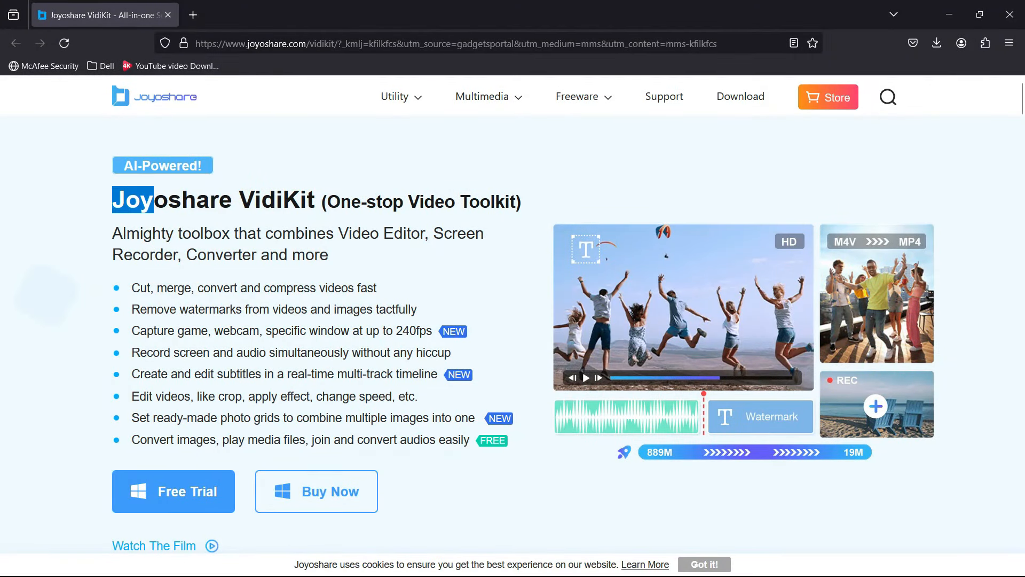
drag(114, 200, 314, 199)
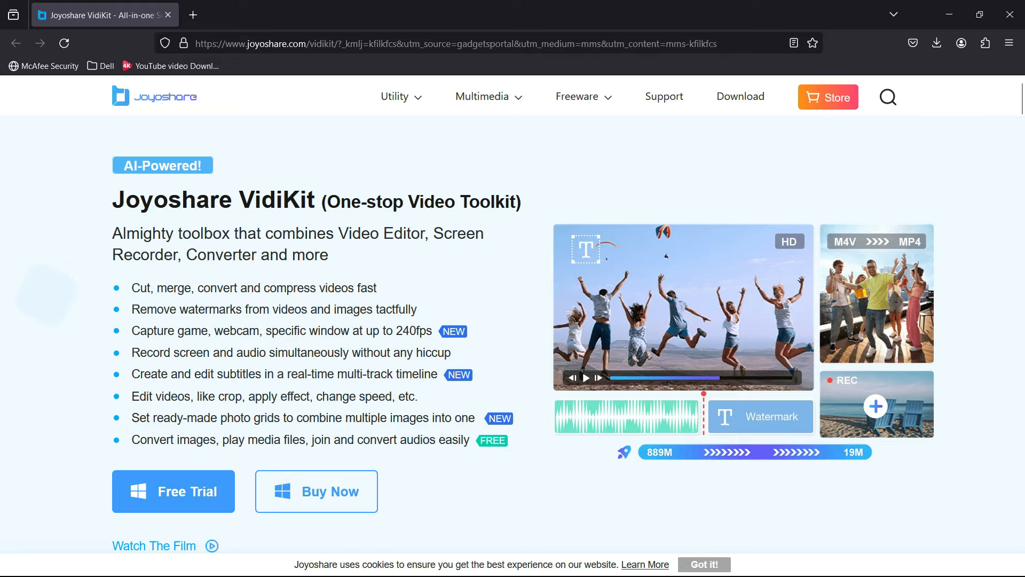
scroll(down, 3)
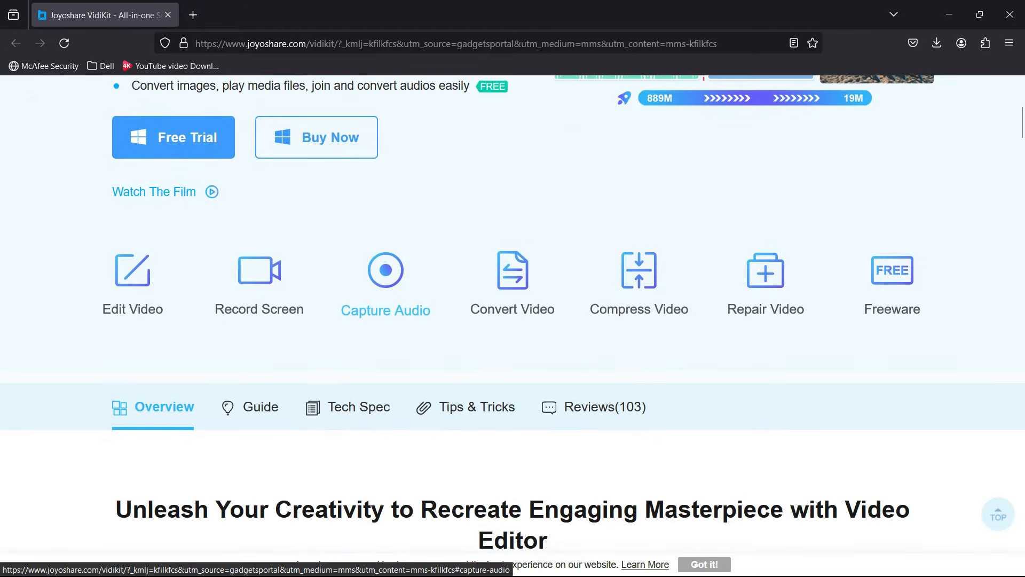
scroll(down, 3)
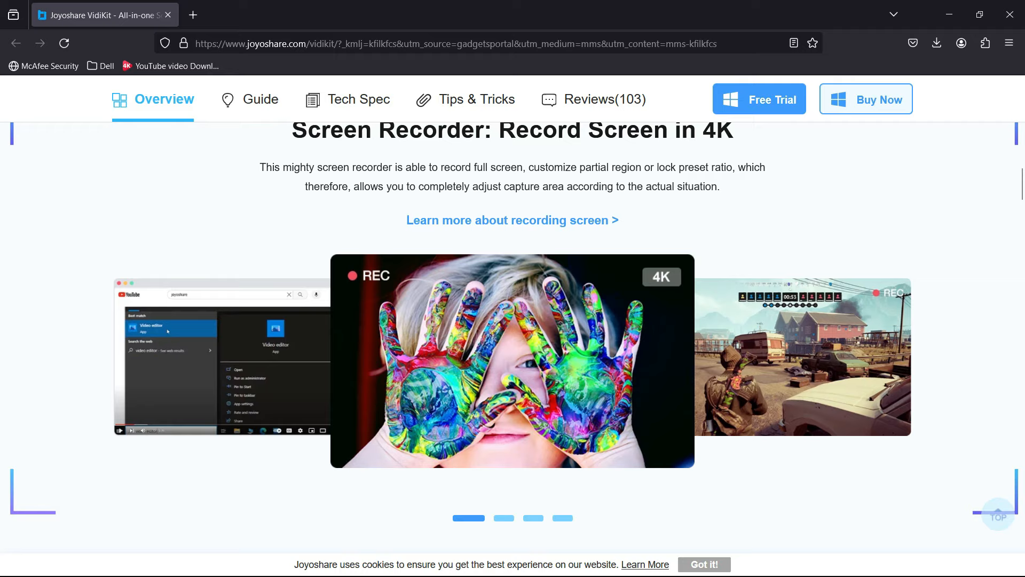
scroll(down, 3)
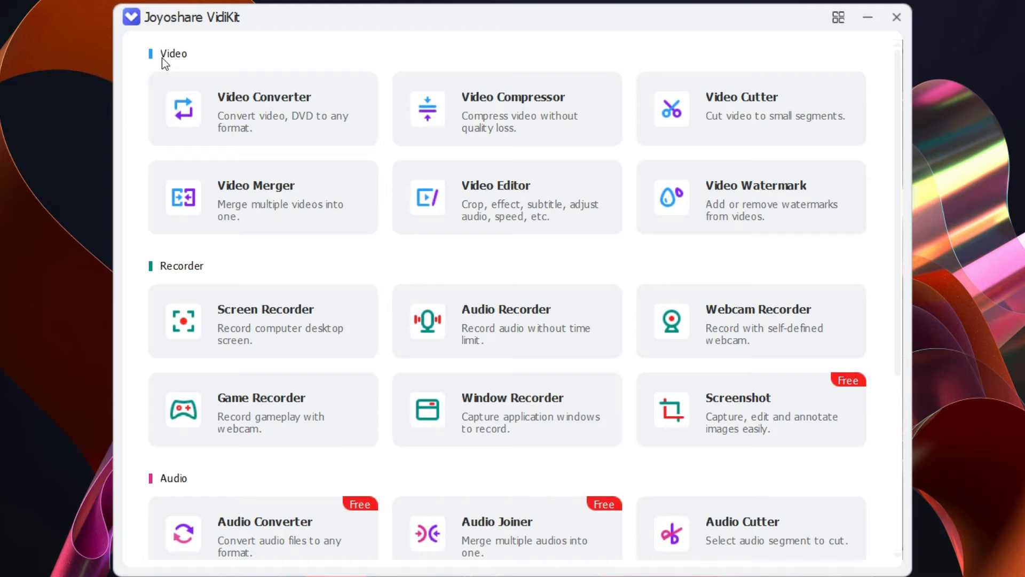
scroll(down, 3)
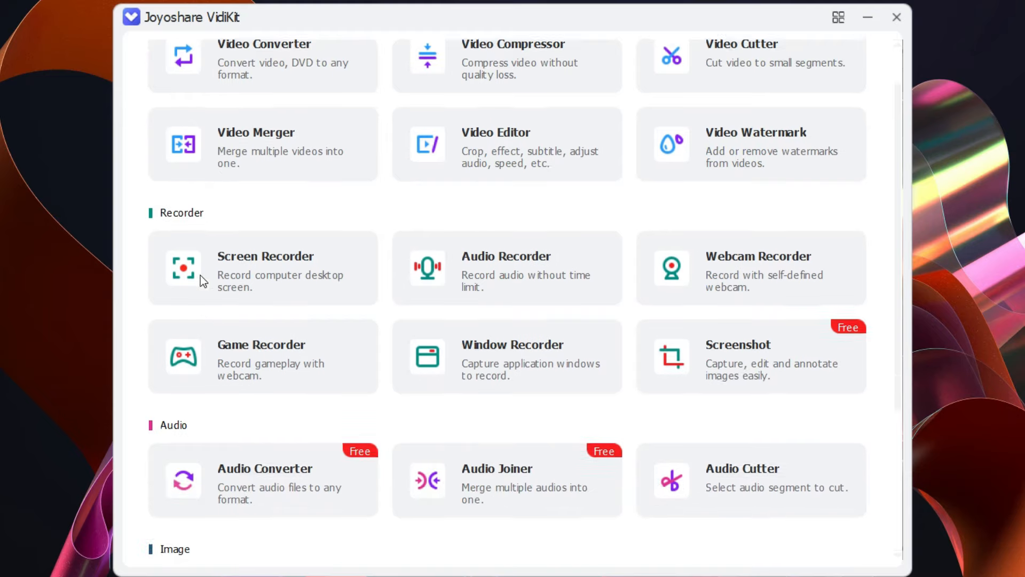
scroll(down, 3)
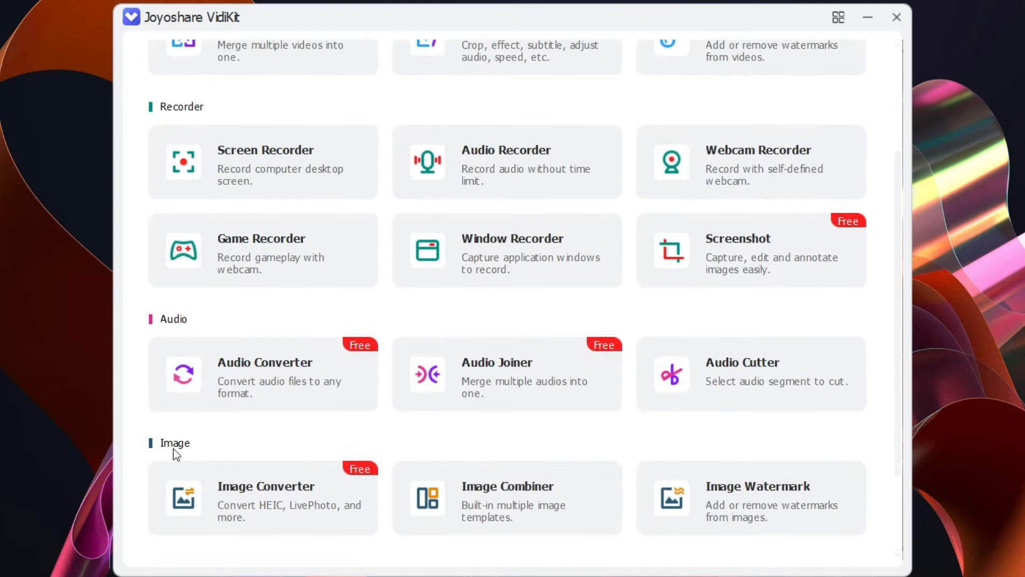
scroll(down, 3)
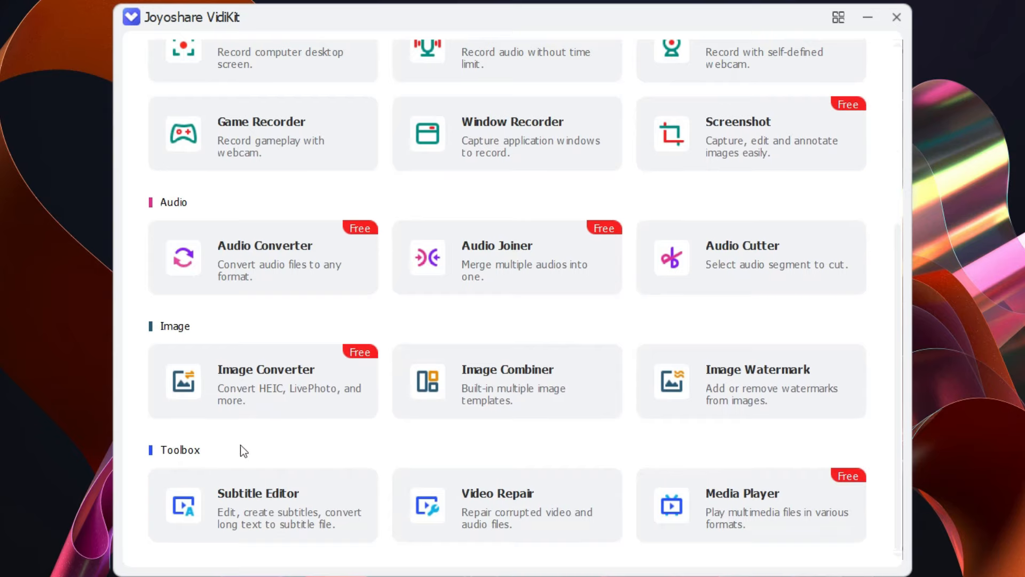
mouse_move(902, 304)
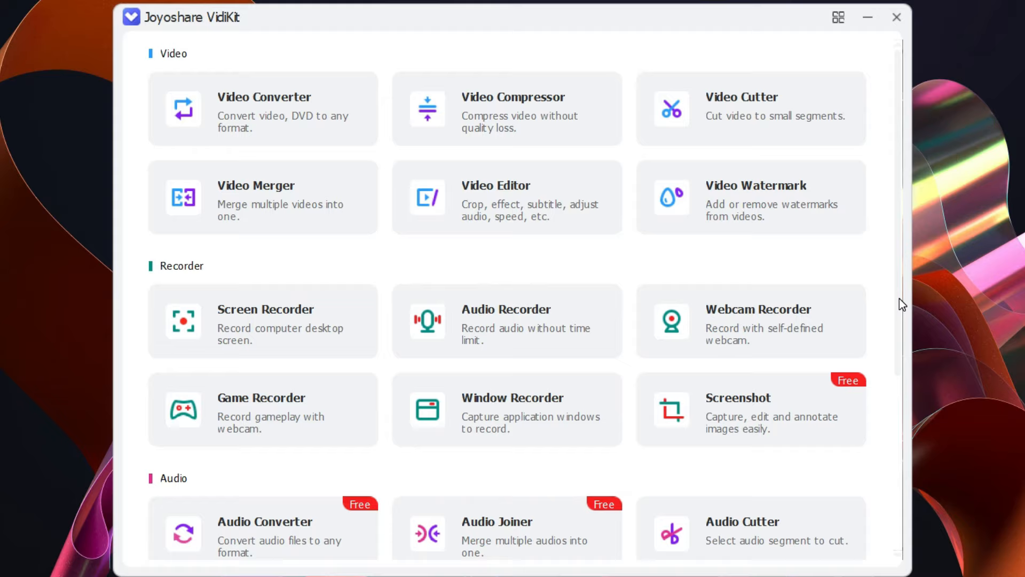
mouse_move(199, 283)
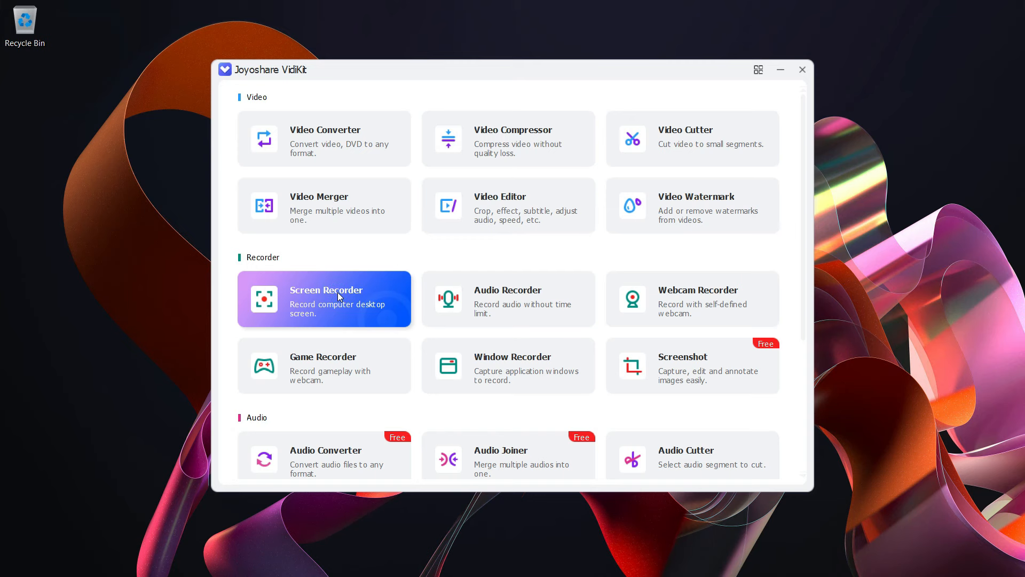
- Start the Screen Recorder with a custom 1164×586 capture area and the webcam overlay turned on
click(324, 299)
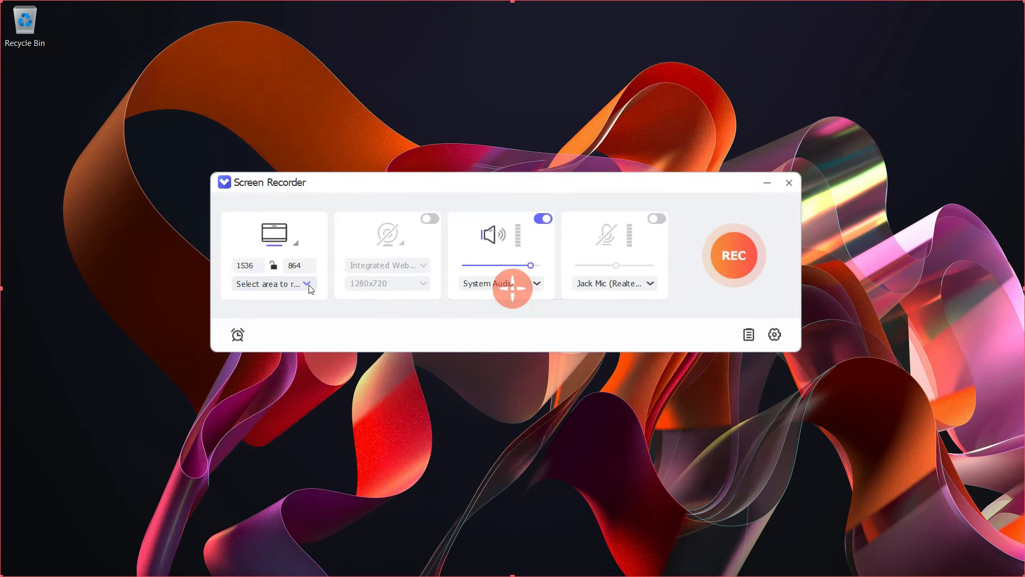
click(307, 283)
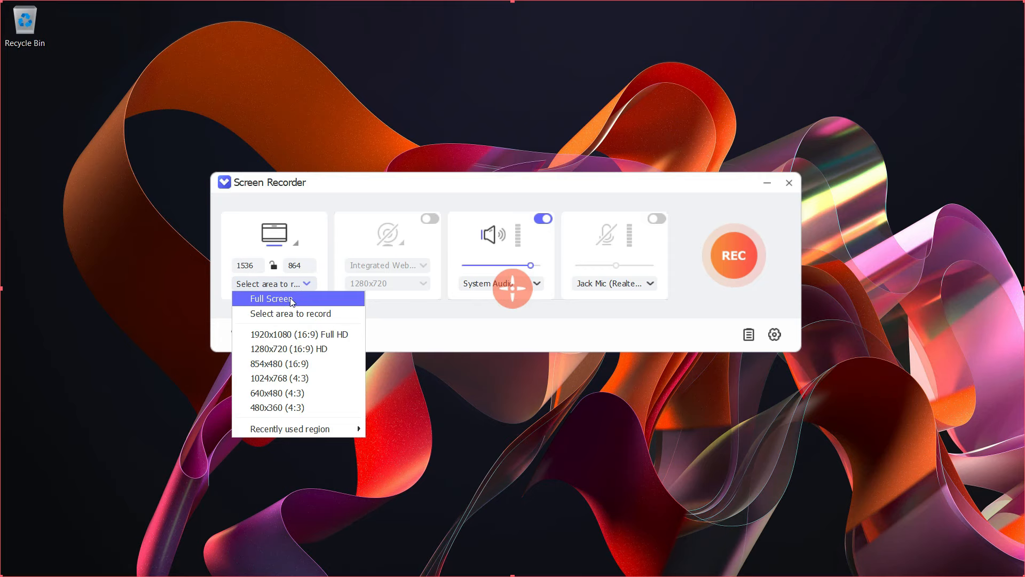
click(270, 298)
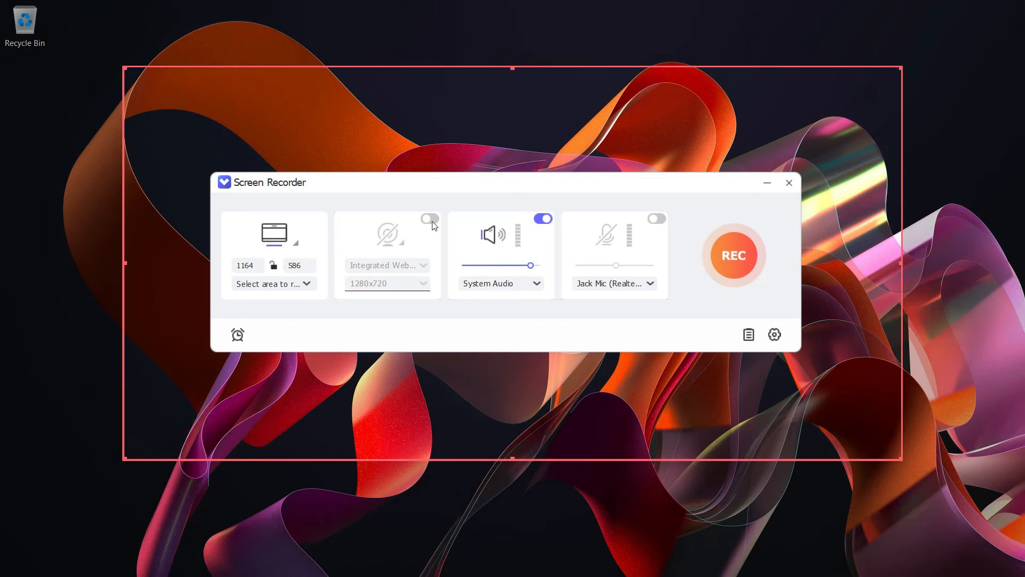
click(429, 218)
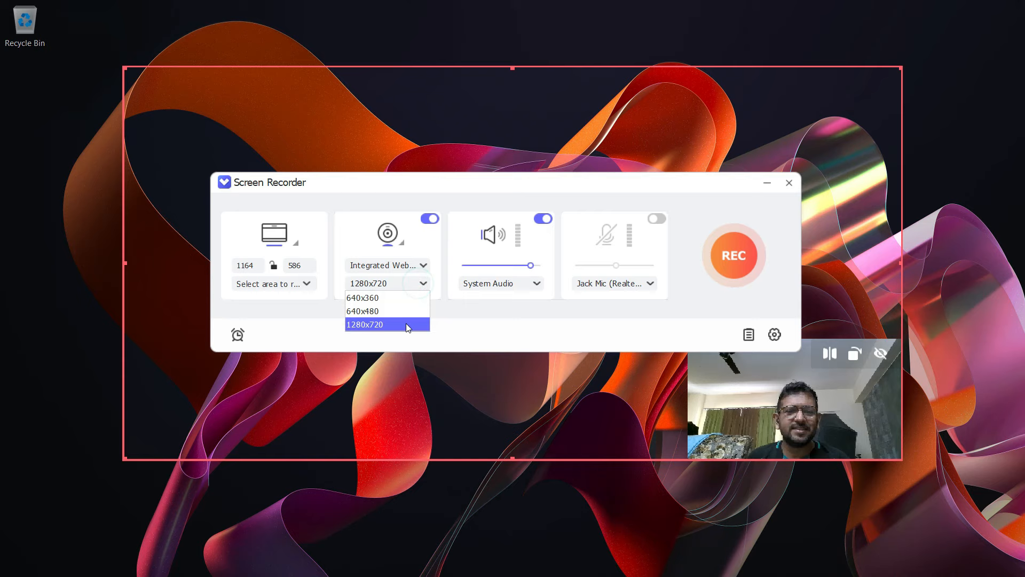
- Keep the webcam at 1280x720, system audio on and Jack Mic (Realtek(R) Audio) as the microphone
click(387, 264)
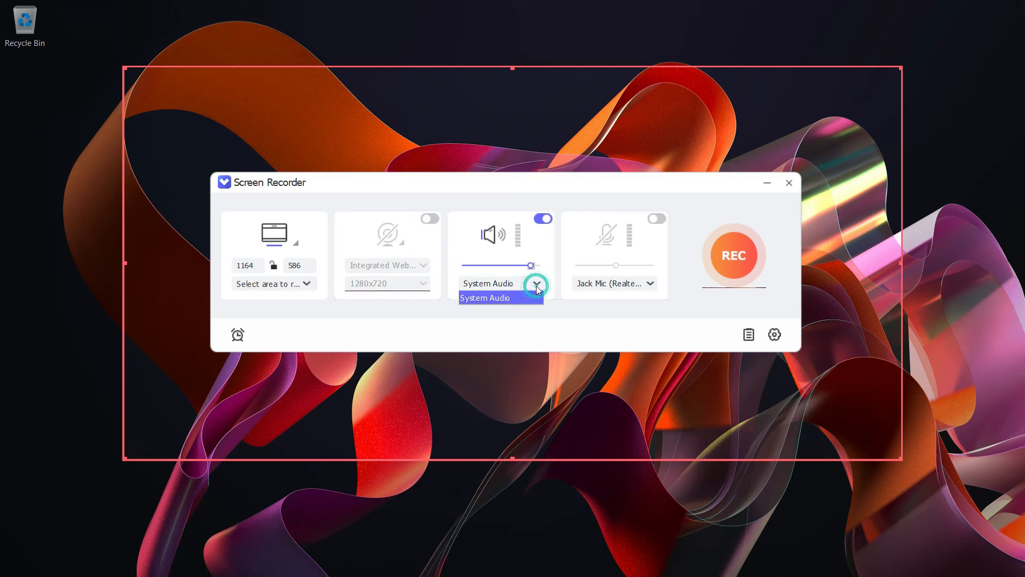
click(648, 283)
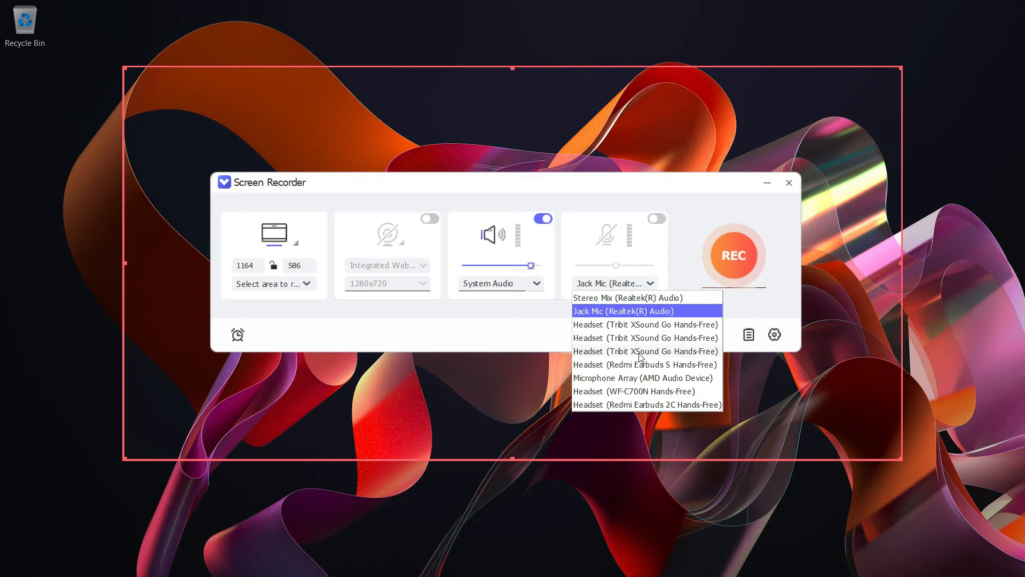
click(622, 311)
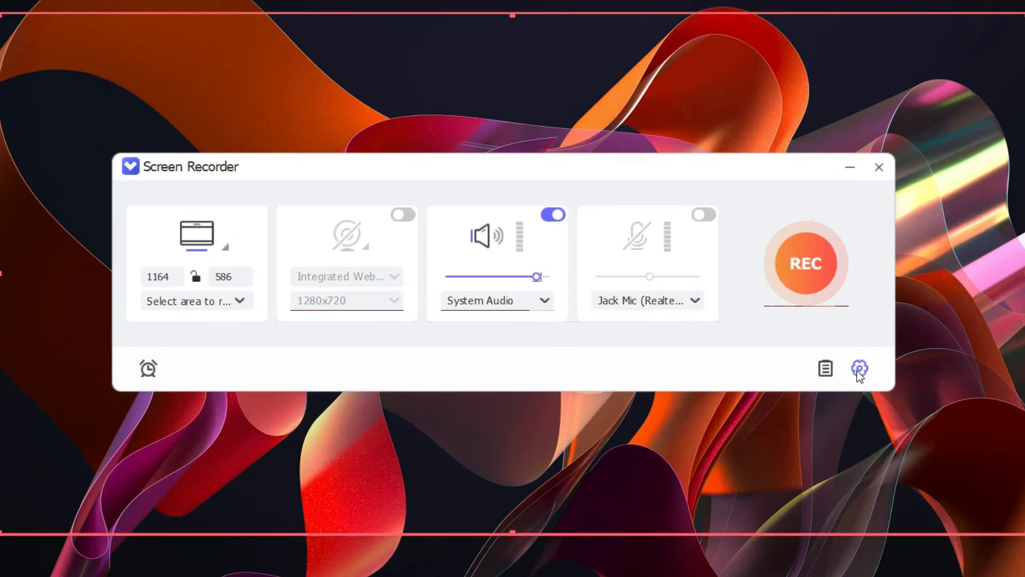
- Review the recorder preferences' video output formats and device output presets
click(859, 368)
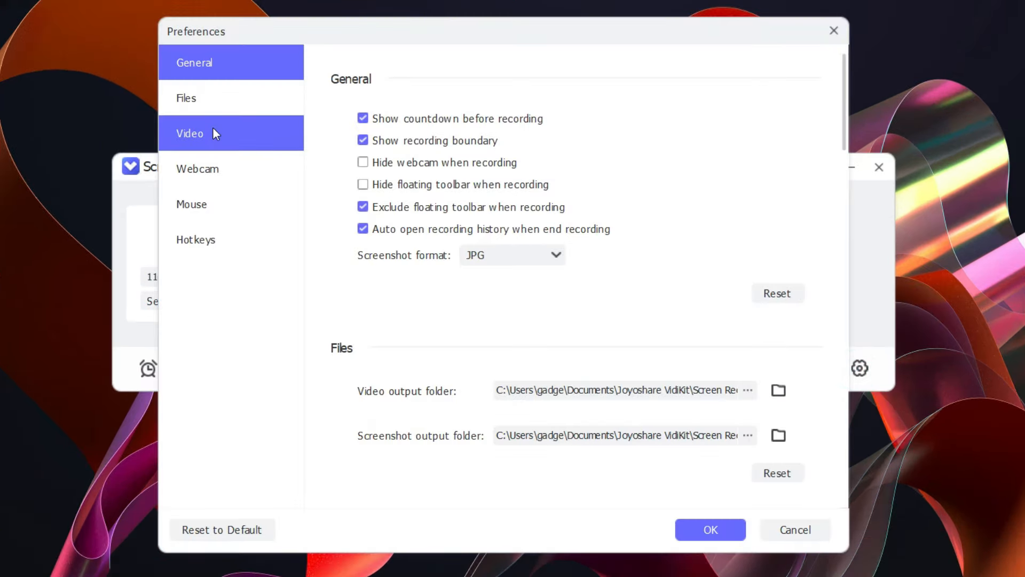
click(190, 132)
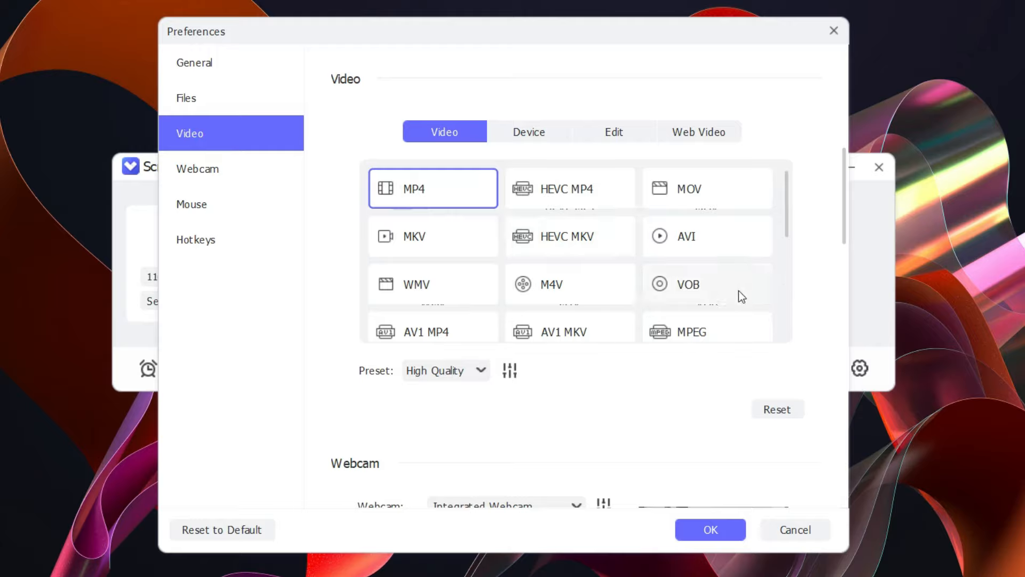
scroll(down, 3)
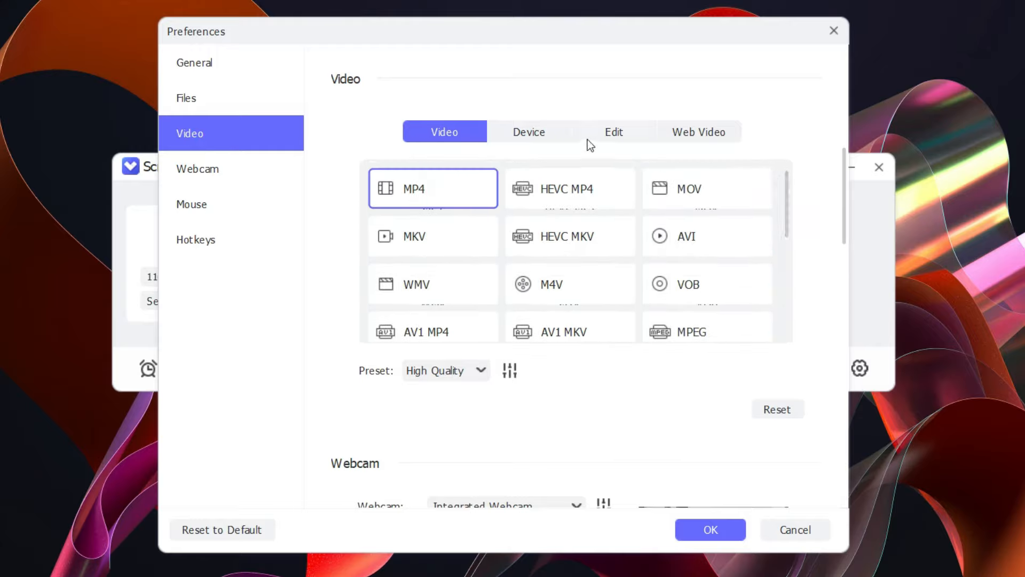
click(529, 131)
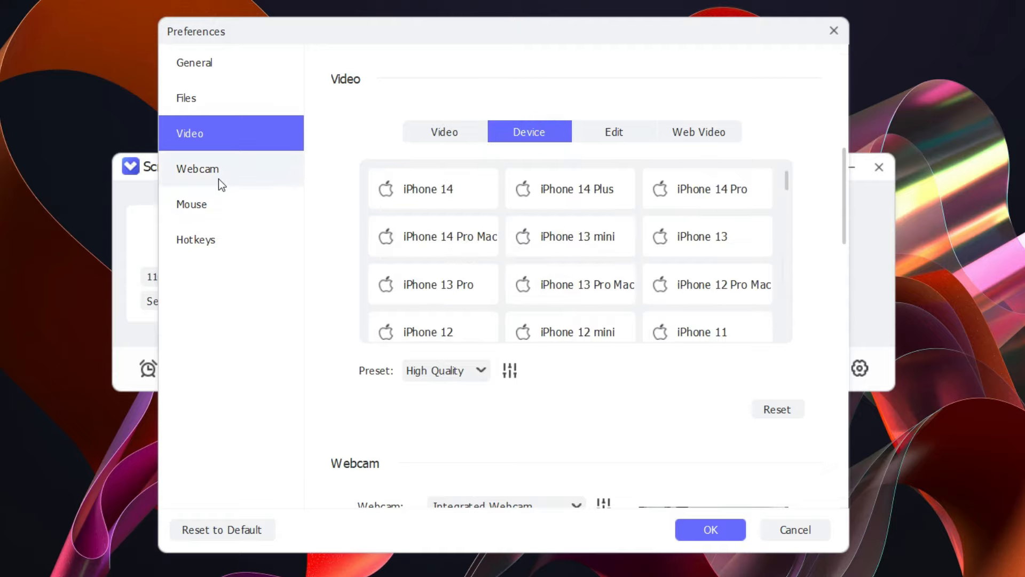
- Review the webcam, mouse highlight and hotkey preferences, then close the dialog
click(198, 169)
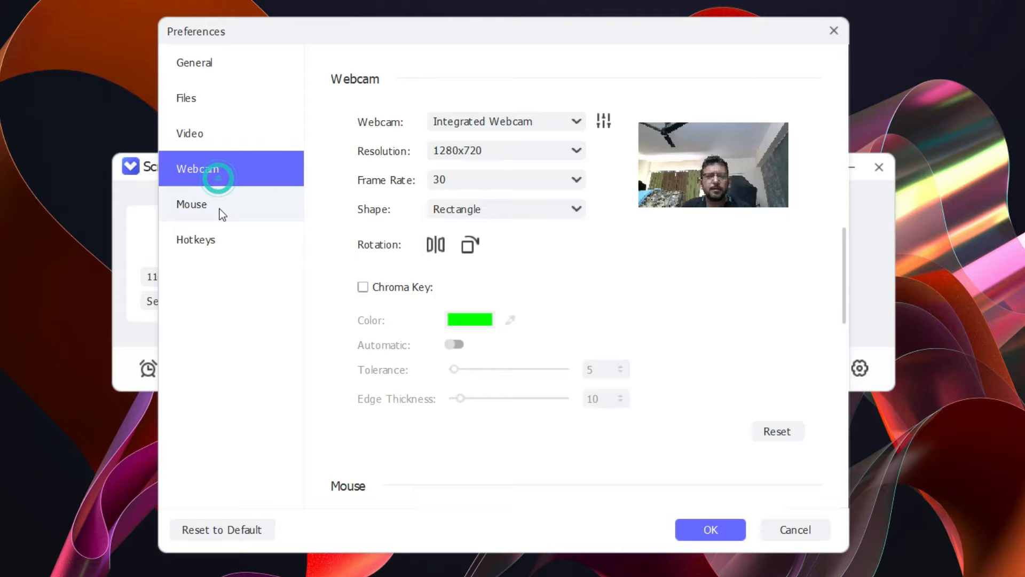
click(191, 204)
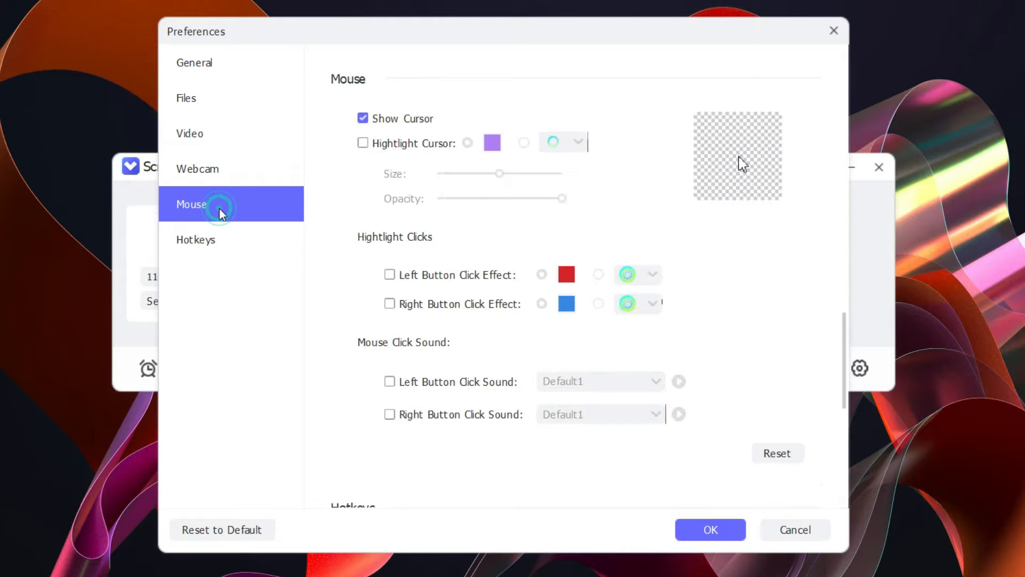
click(196, 239)
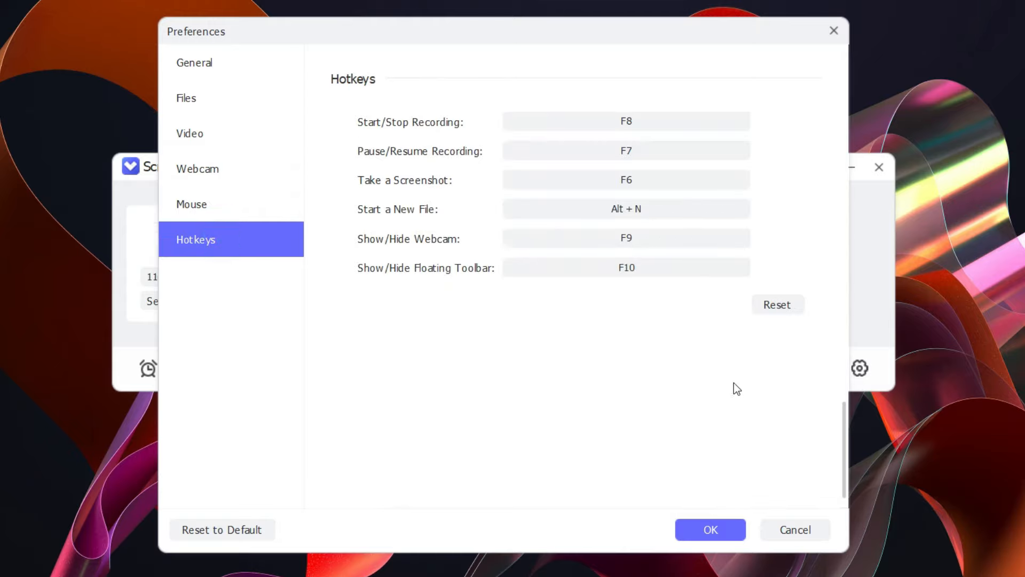
click(710, 529)
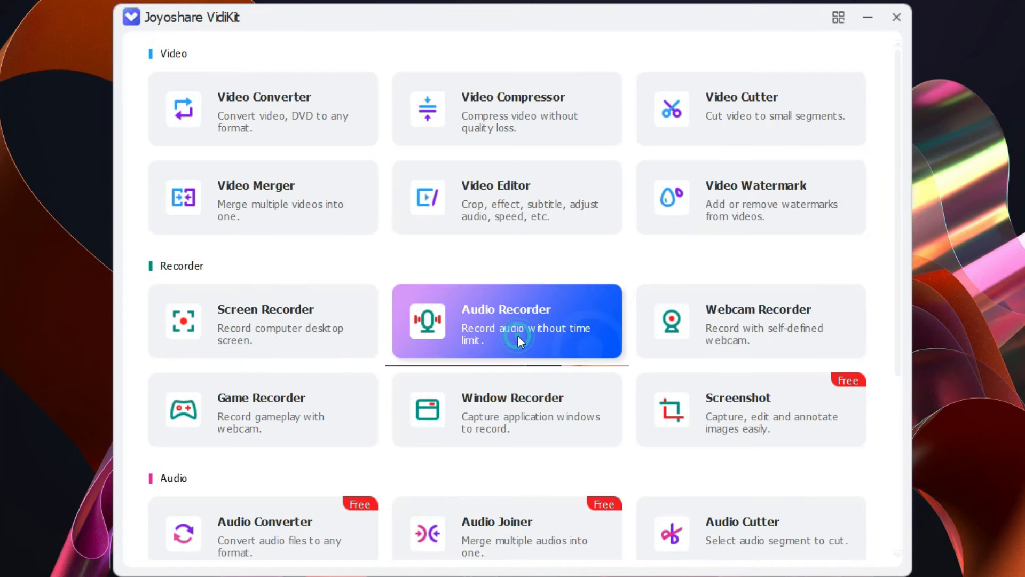
- Start the Audio Recorder and review its audio output format preferences (MP3, High Quality)
click(506, 321)
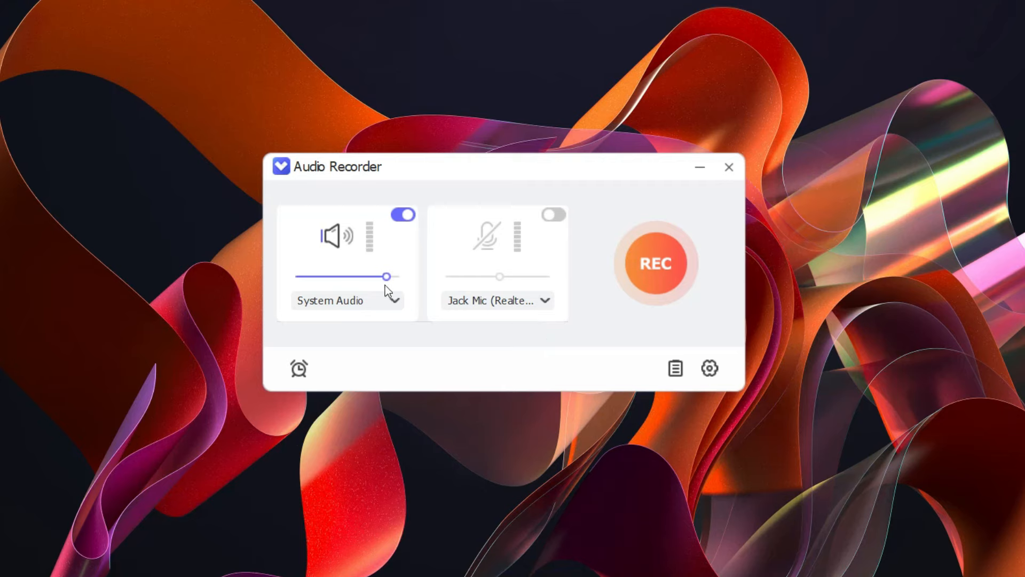
mouse_move(357, 316)
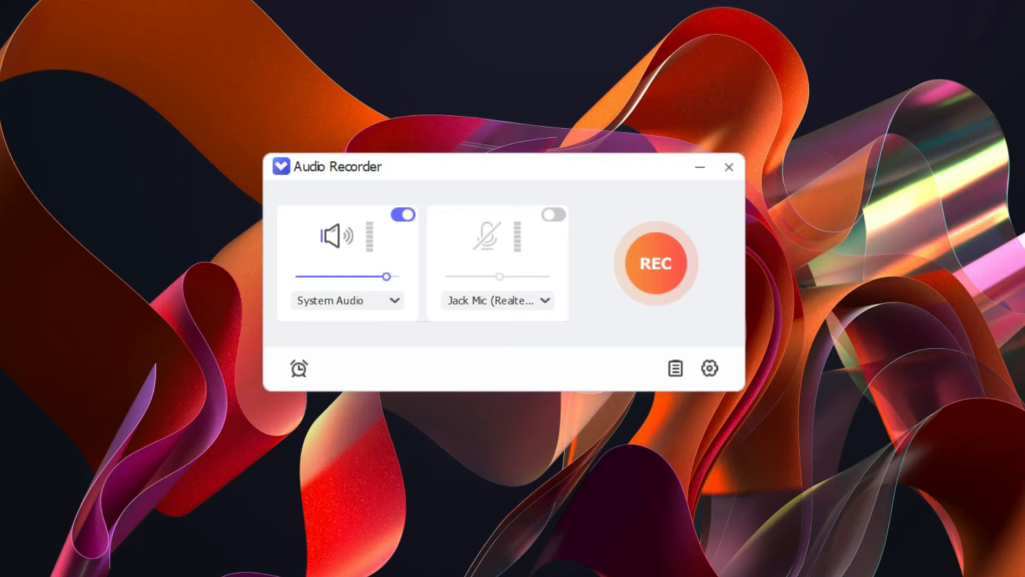
mouse_move(493, 361)
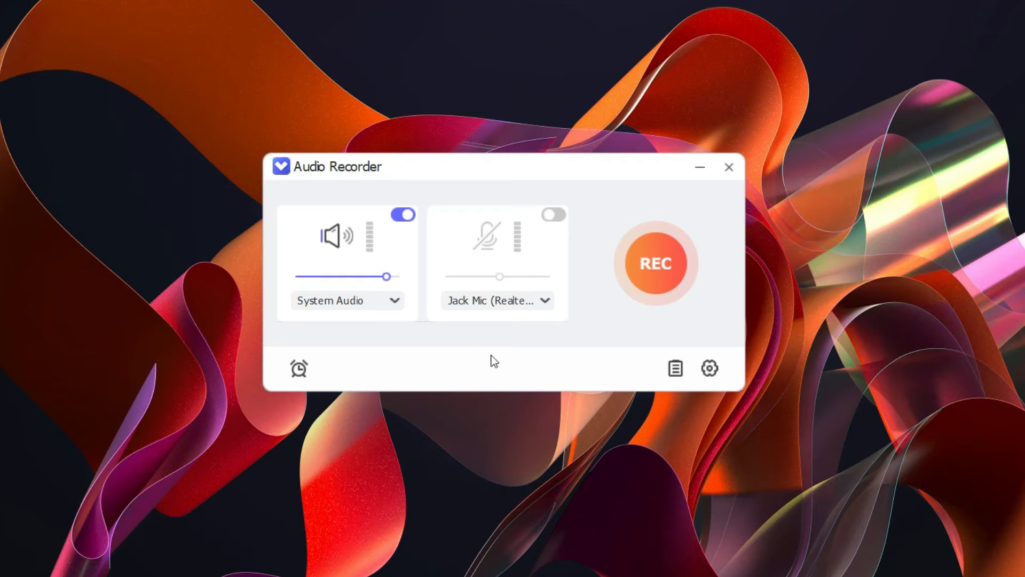
mouse_move(493, 345)
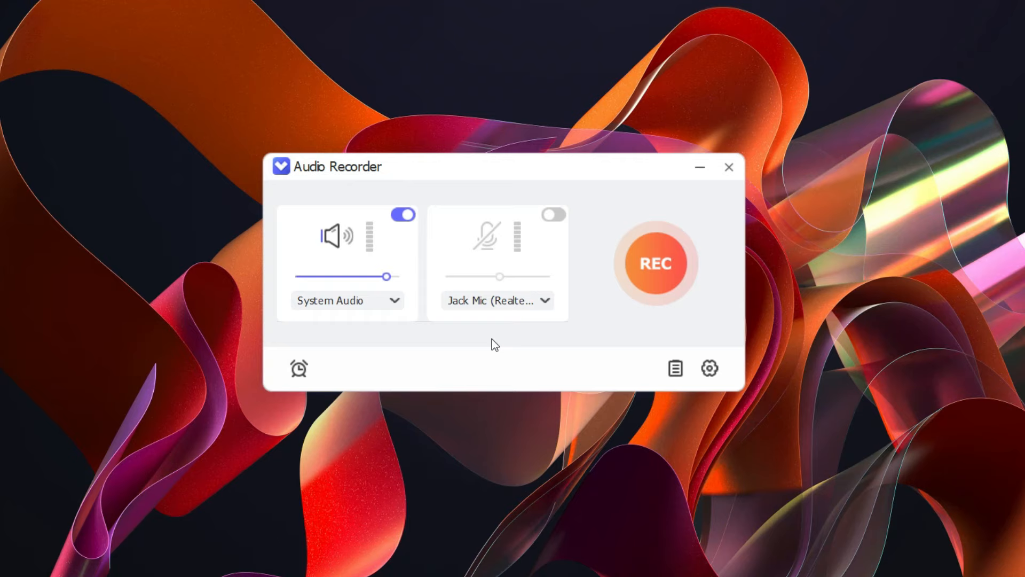
click(545, 300)
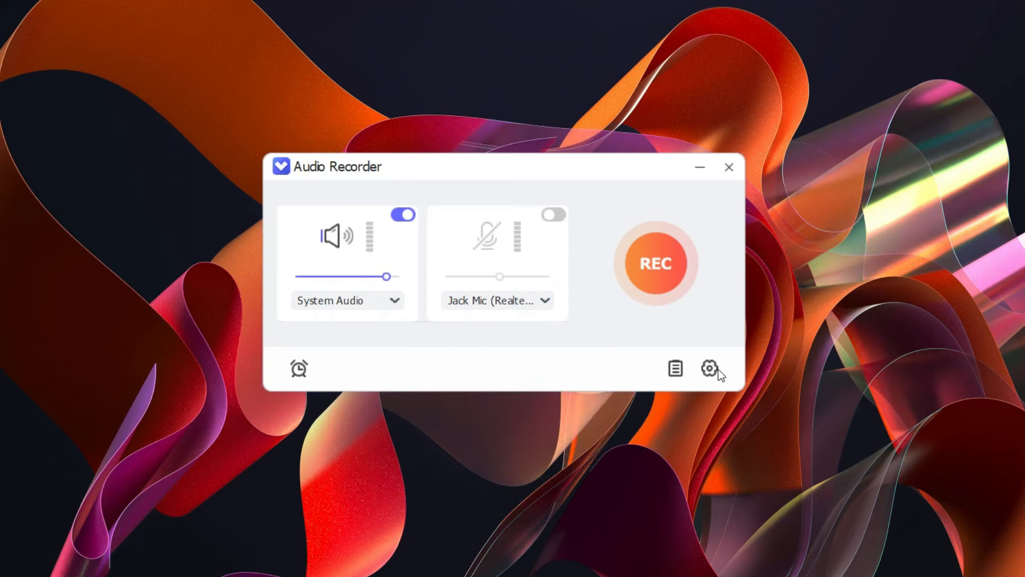
click(709, 368)
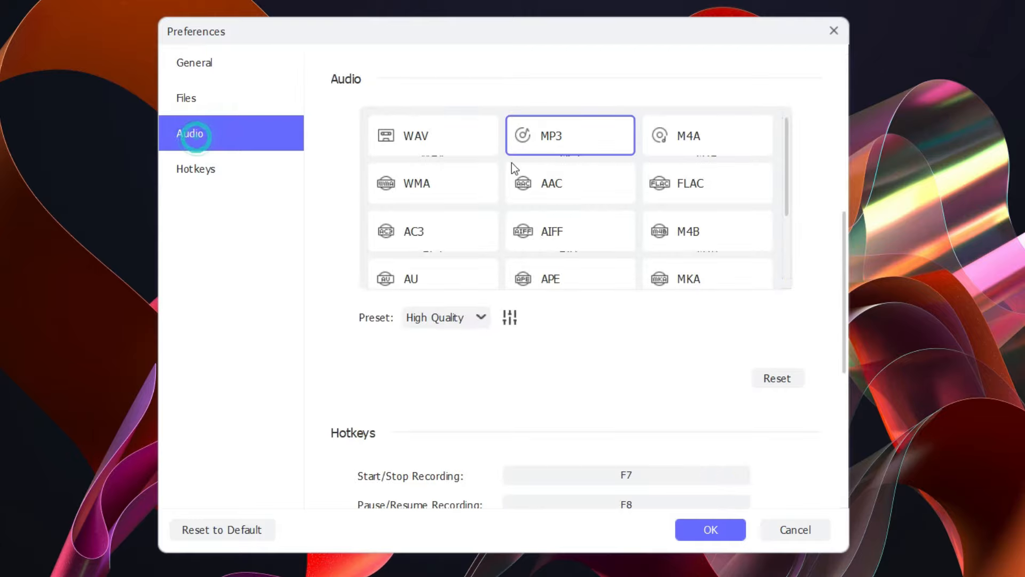
scroll(down, 3)
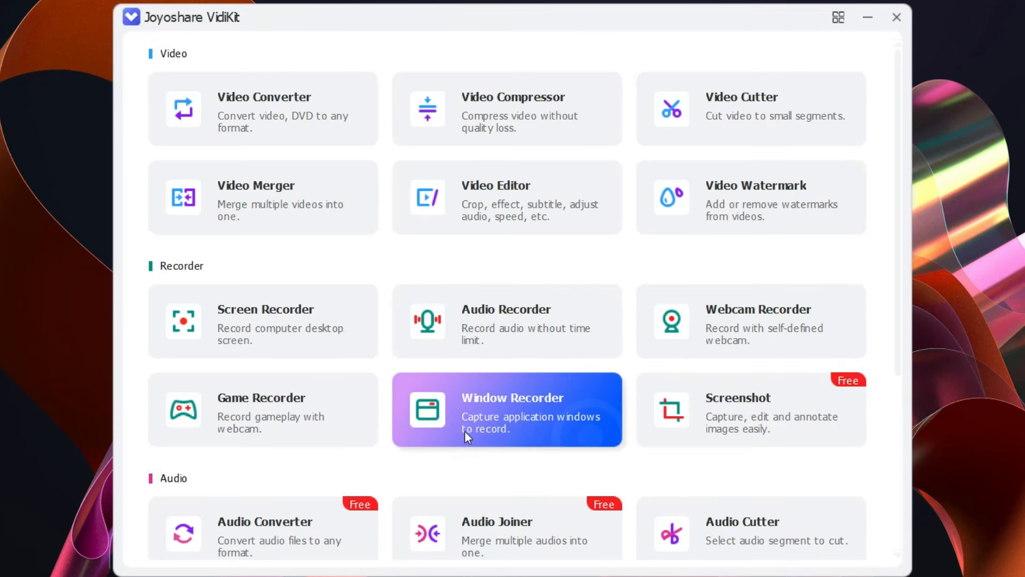
mouse_move(750, 321)
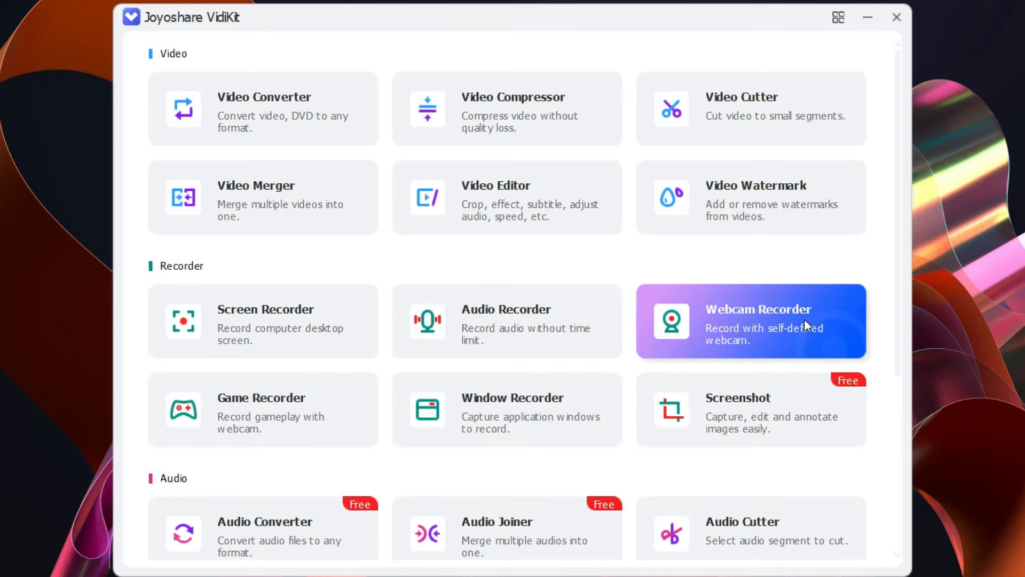
mouse_move(803, 322)
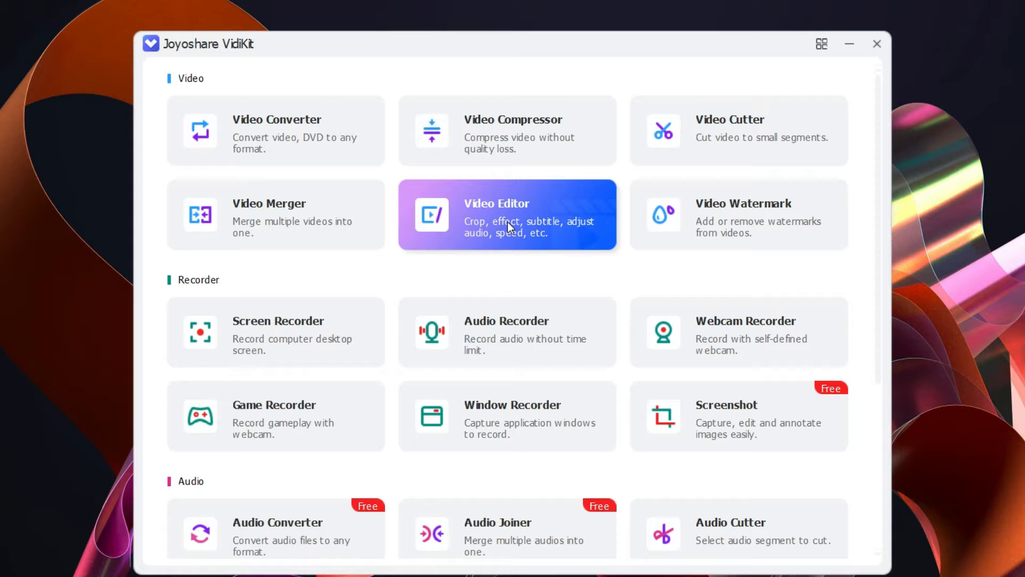
- Start the Video Editor from the VidiKit home screen
click(507, 216)
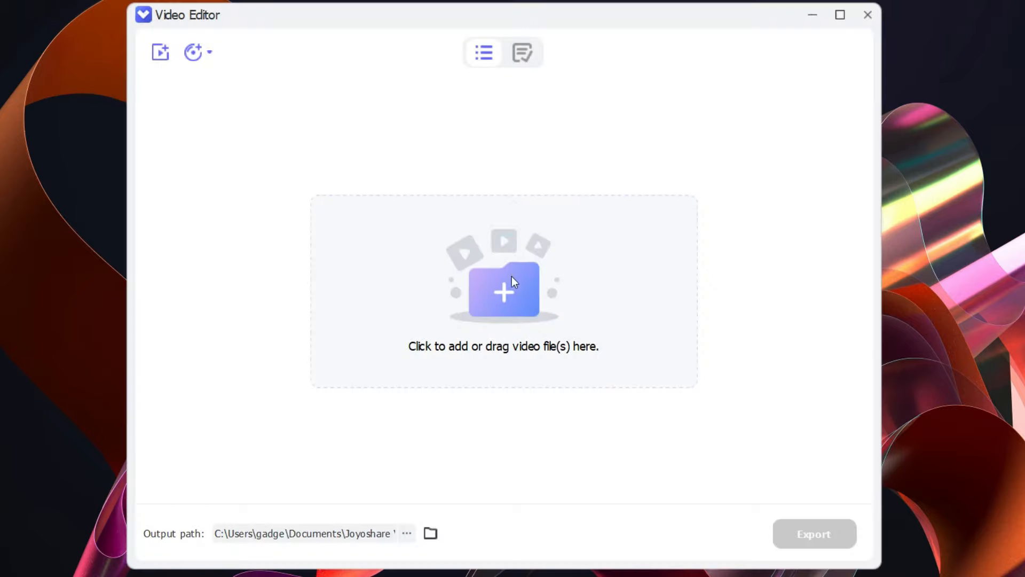
- Load S24 ultra spen.mp4 into the editor and preview the clip
click(503, 289)
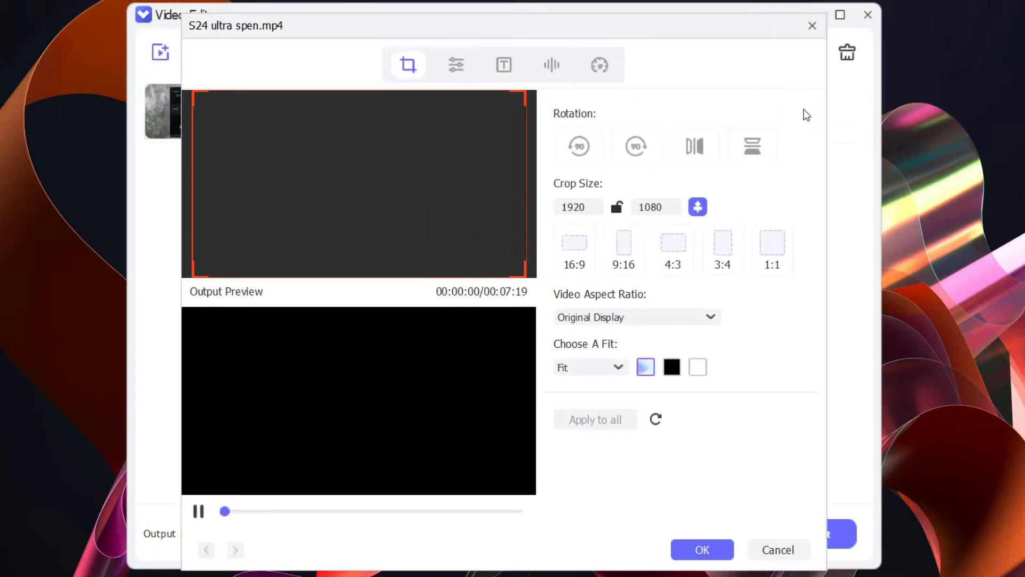
click(198, 512)
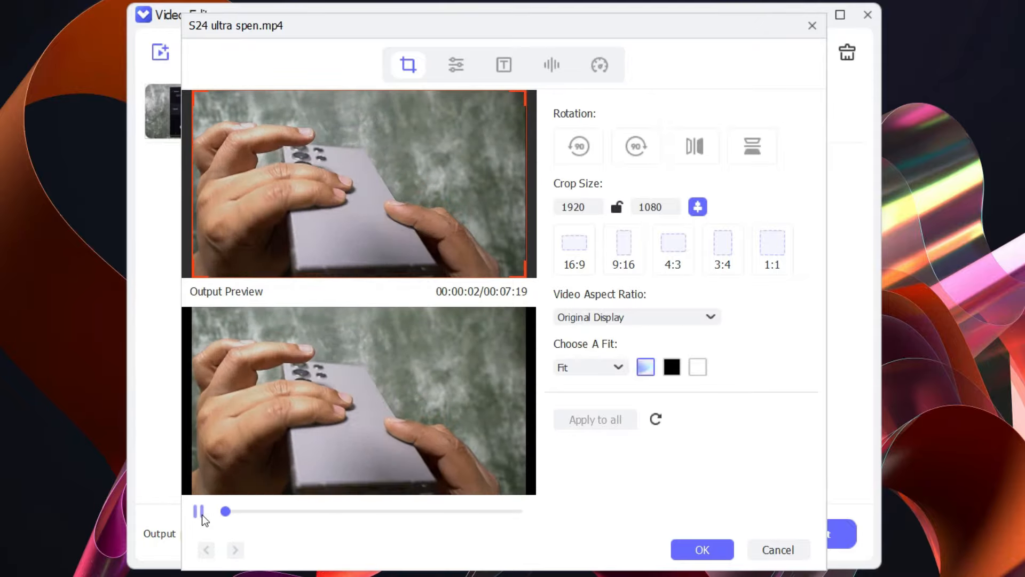
click(636, 146)
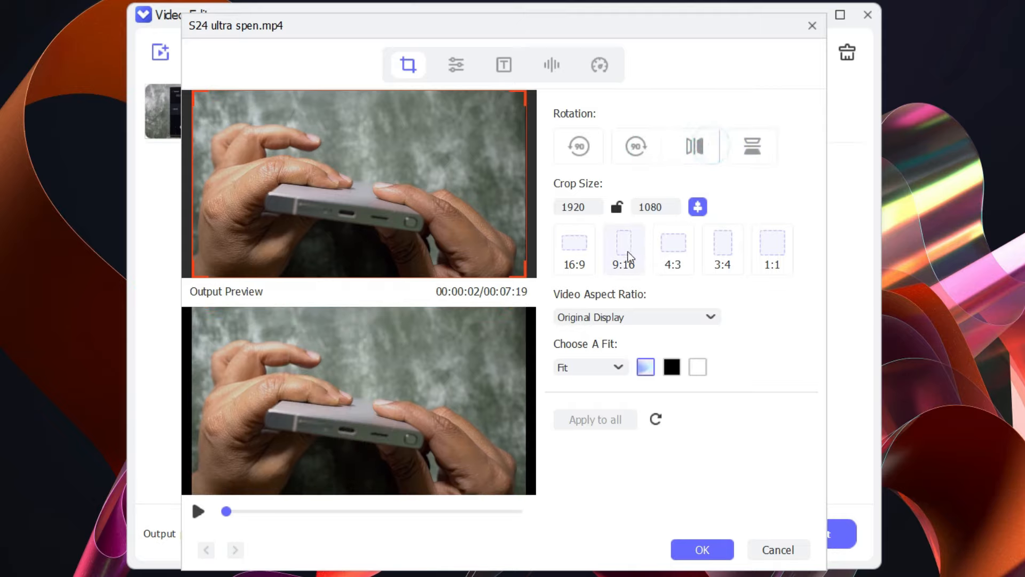
- Crop the clip to a 9:16 portrait frame over the phone with black side fill
click(622, 249)
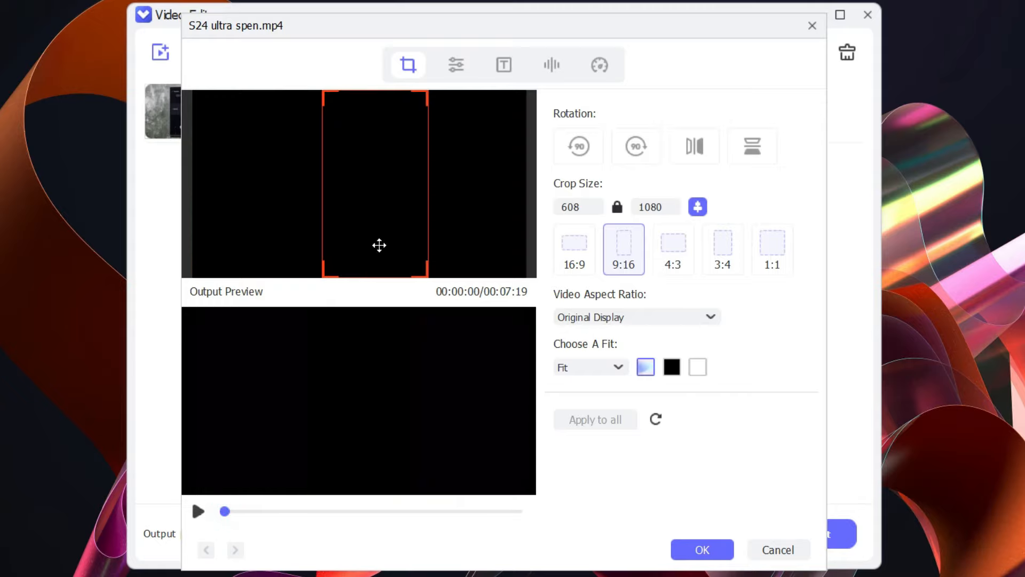
drag(224, 512, 429, 512)
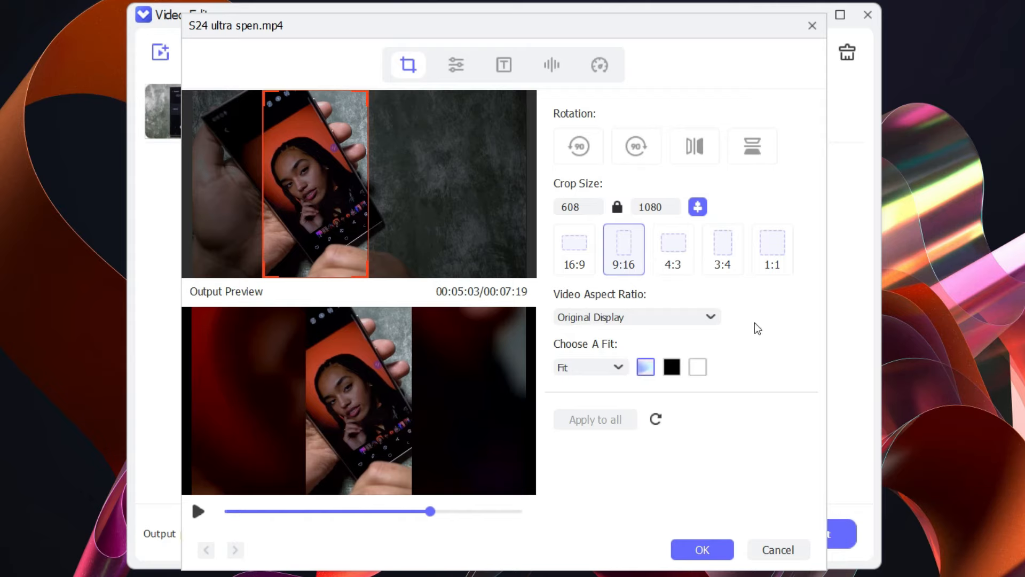
click(671, 366)
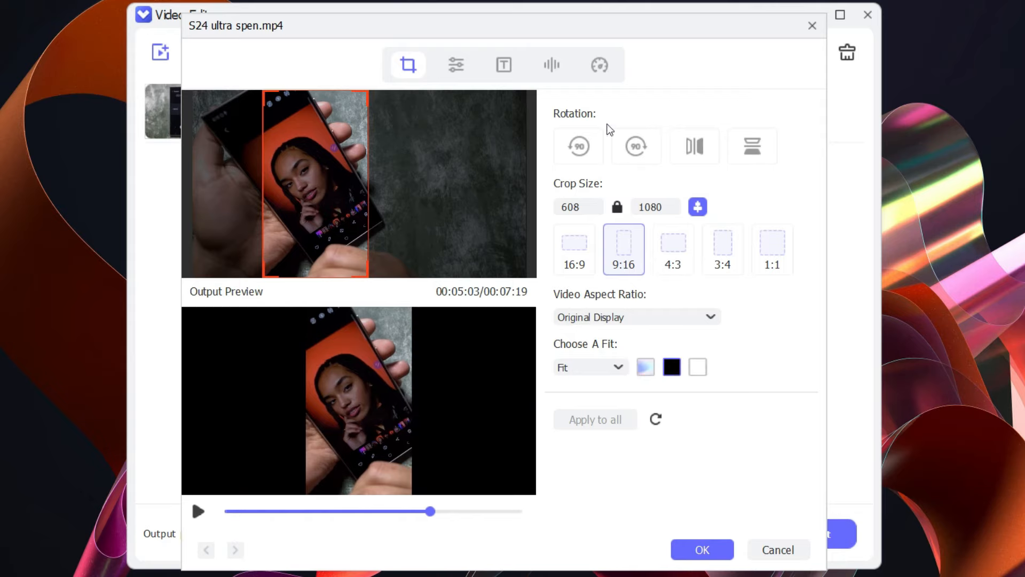
click(456, 65)
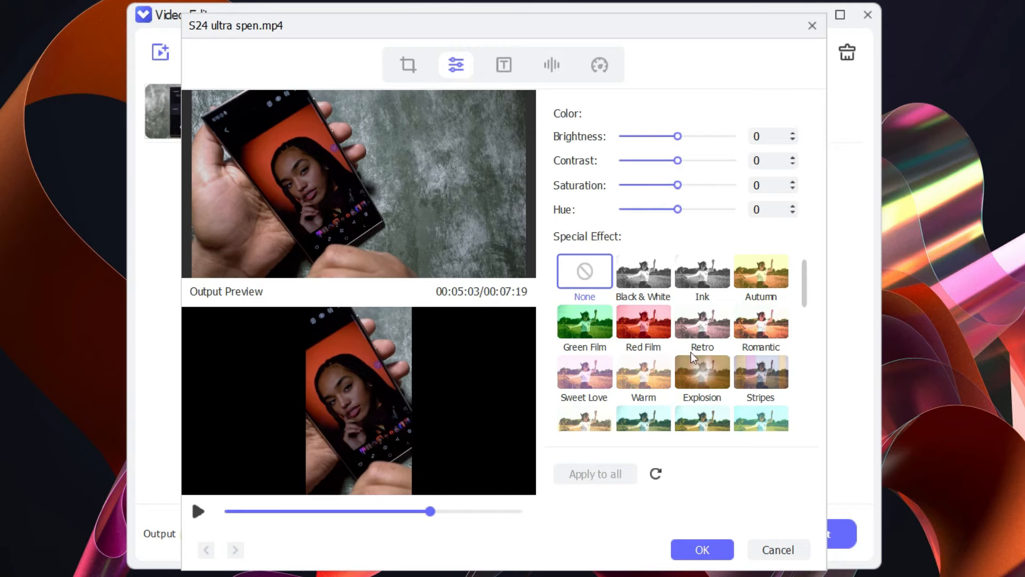
- Preview the Warm effect on the clip, reset it to None and move to the subtitle settings
click(643, 373)
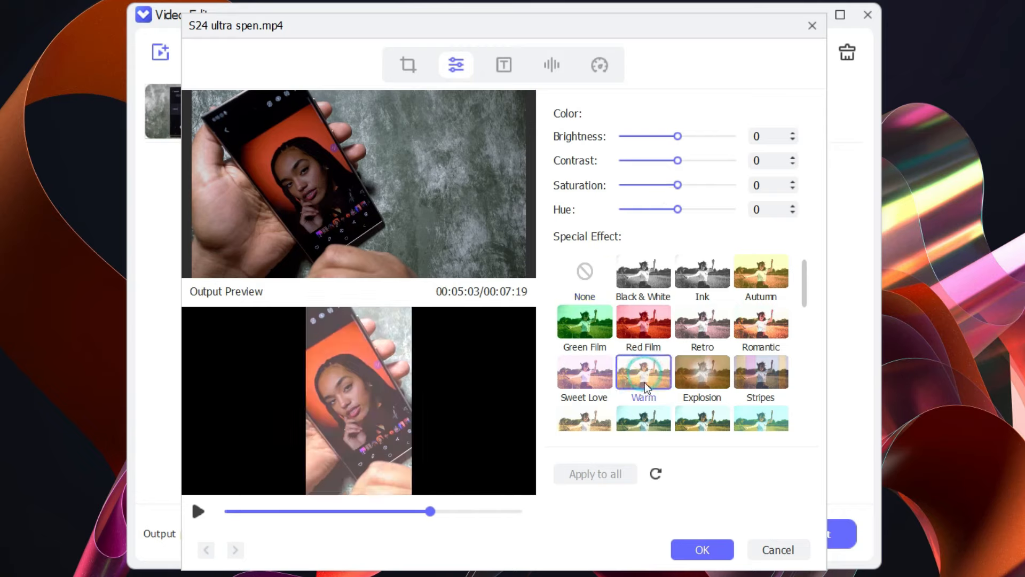
scroll(down, 3)
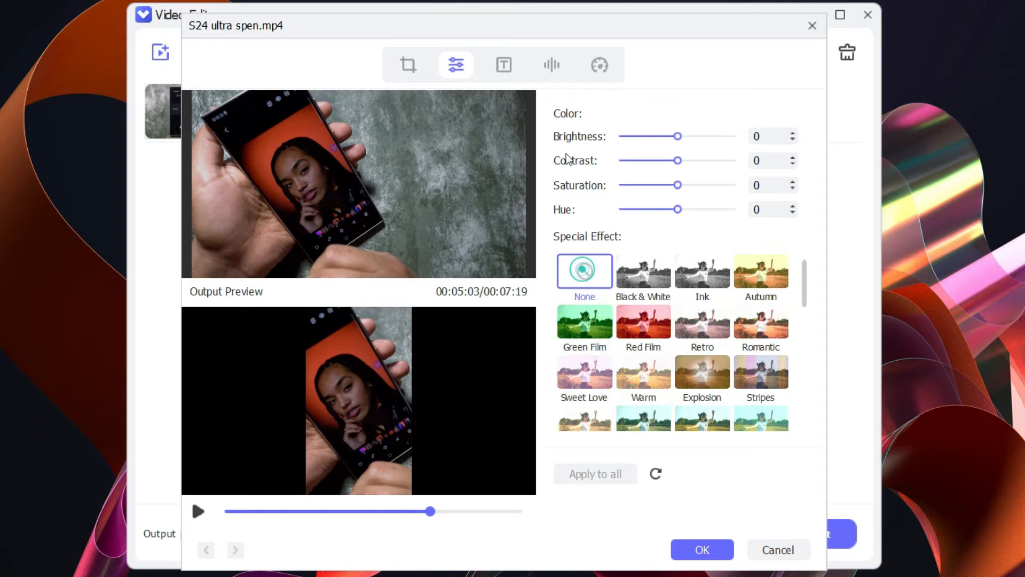
click(503, 65)
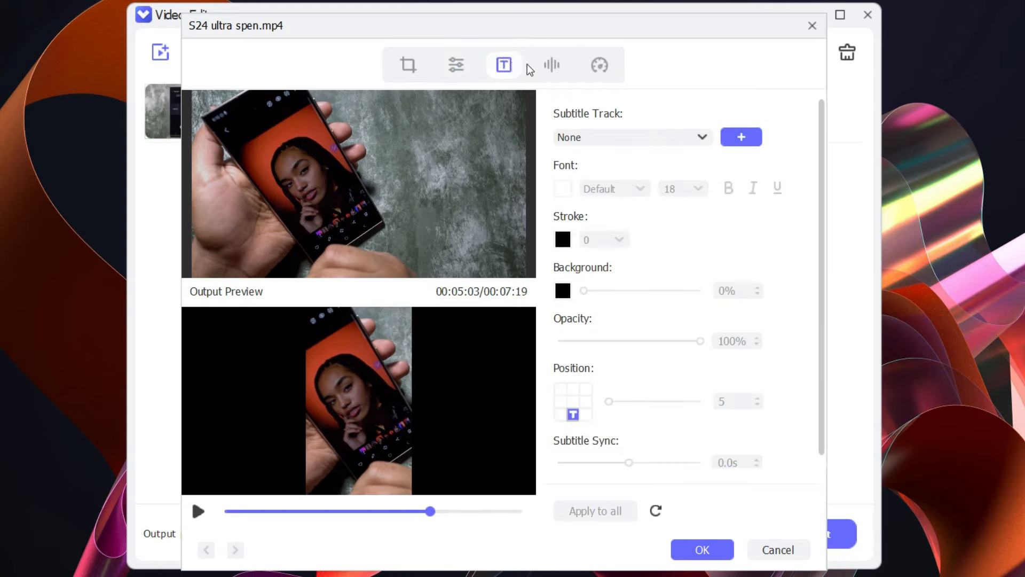
- Set the clip's audio denoise to -15, check the speed options and close the editor
click(552, 65)
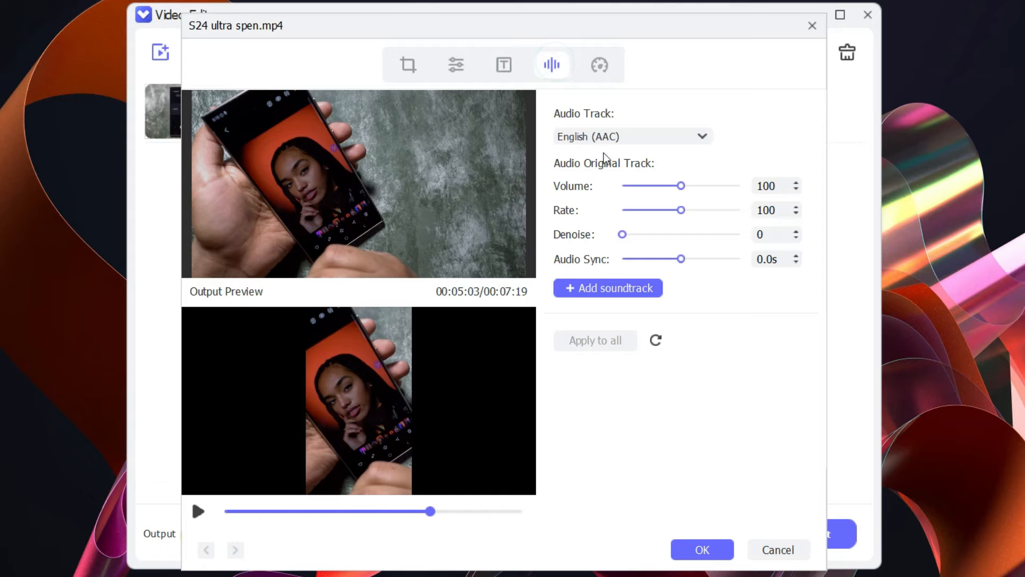
mouse_move(692, 255)
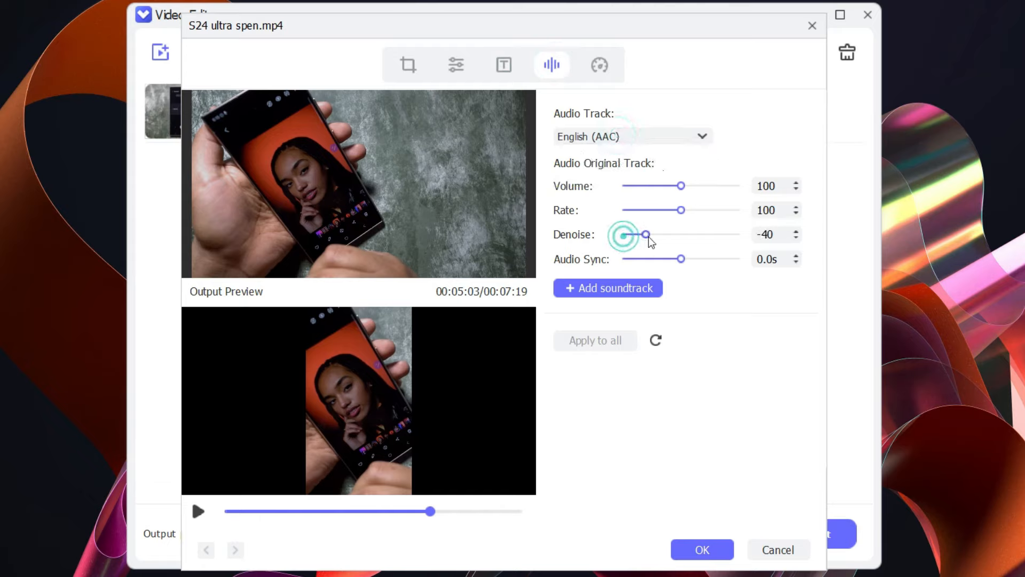
drag(647, 234, 622, 234)
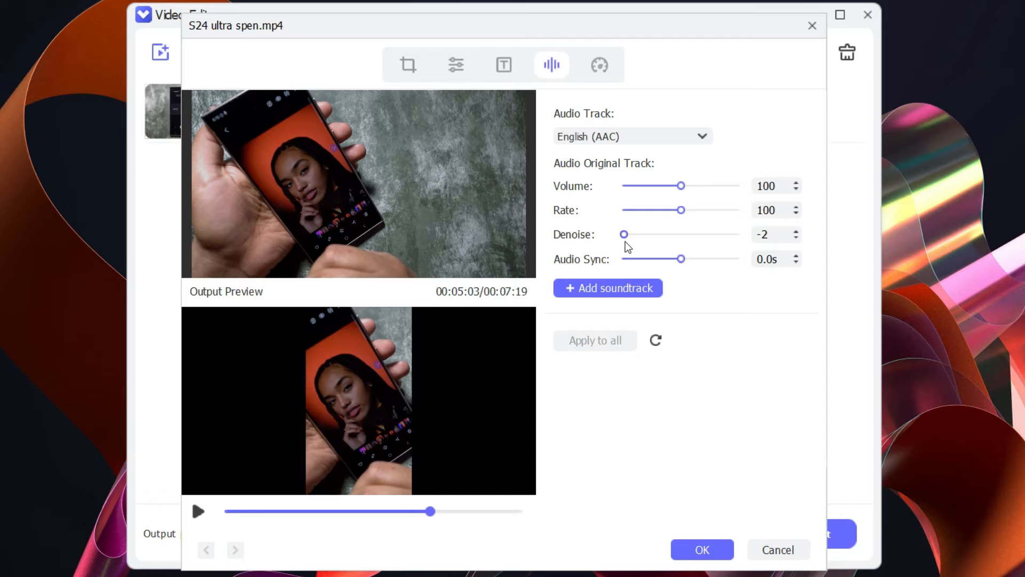
drag(623, 234, 628, 234)
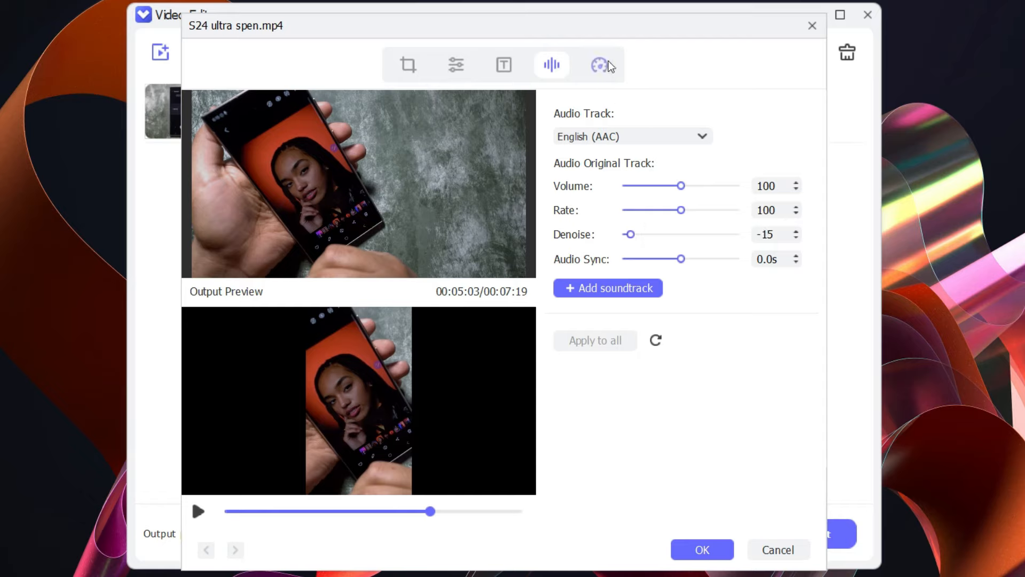
click(600, 64)
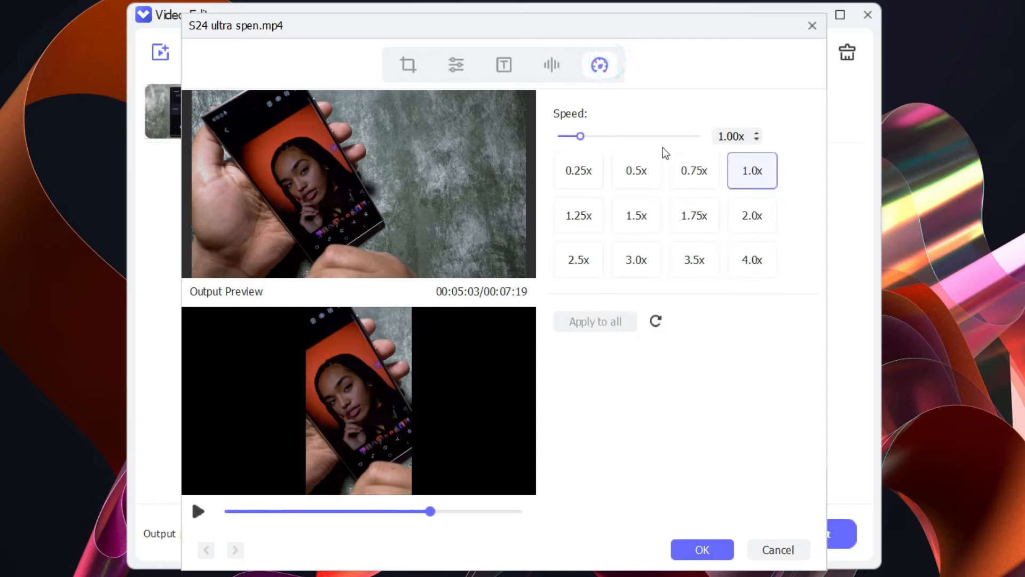
click(702, 549)
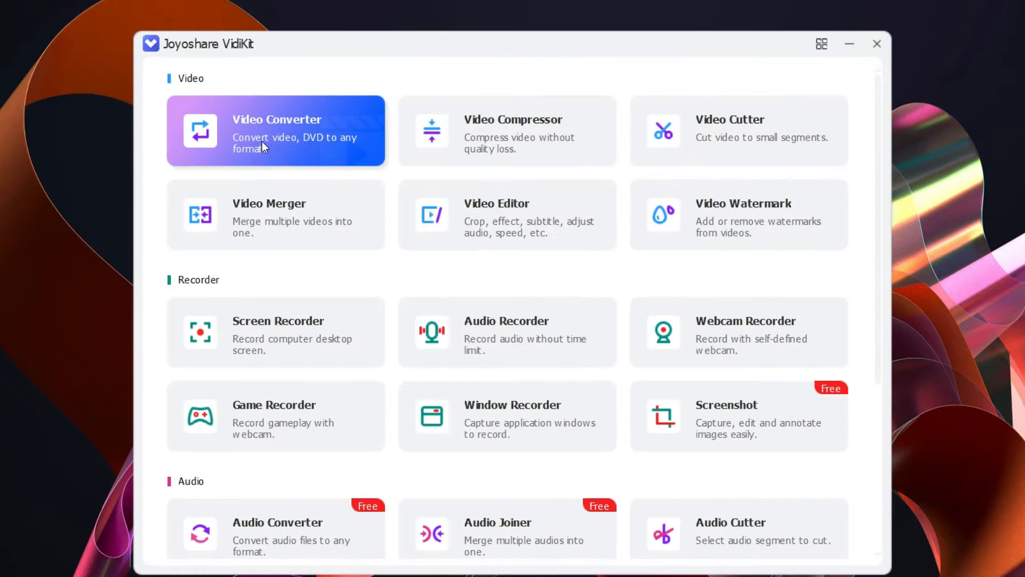
- Browse the Video Converter's output formats and MKV resolution presets, then close the converter
click(274, 130)
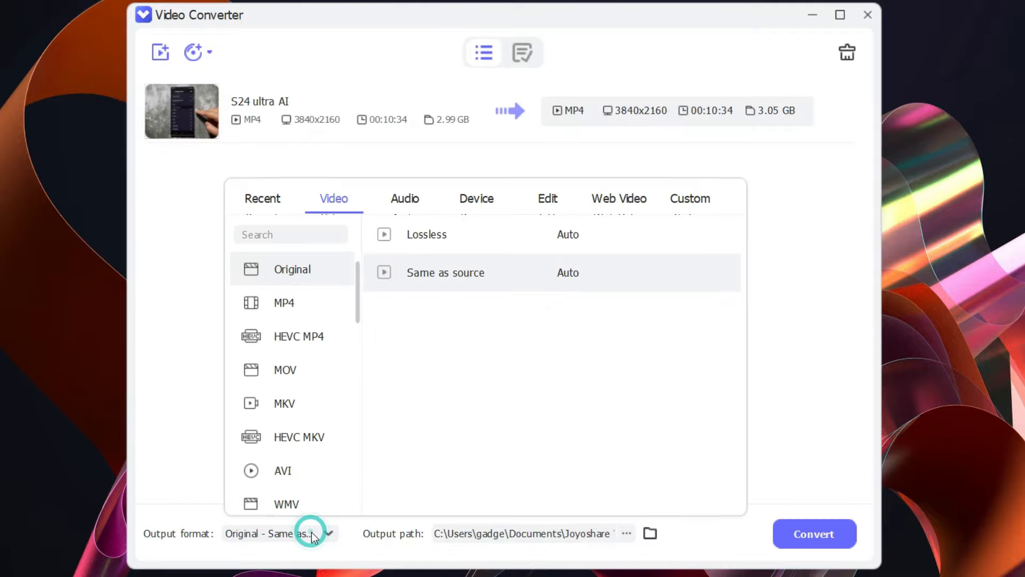
scroll(down, 3)
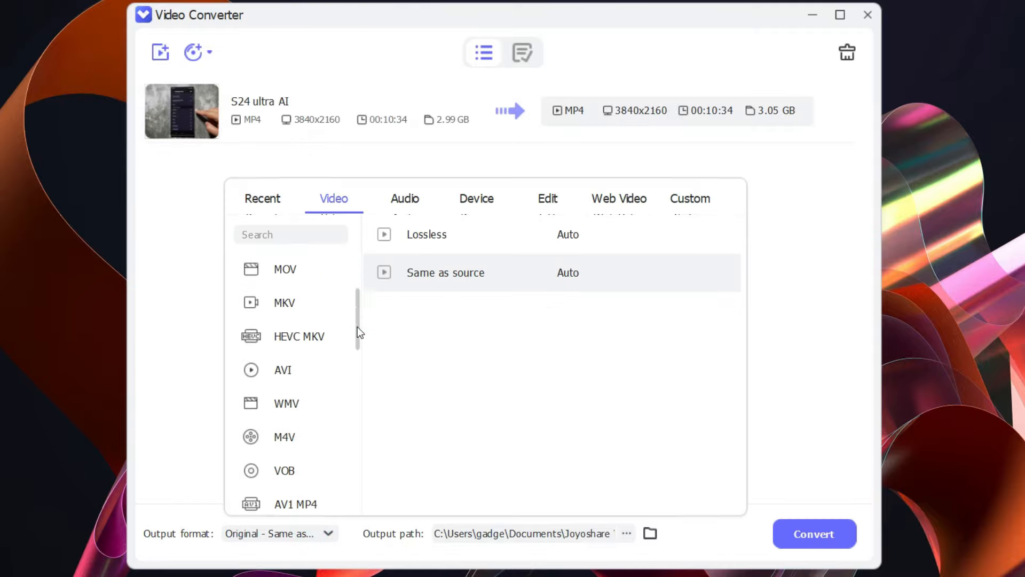
scroll(down, 3)
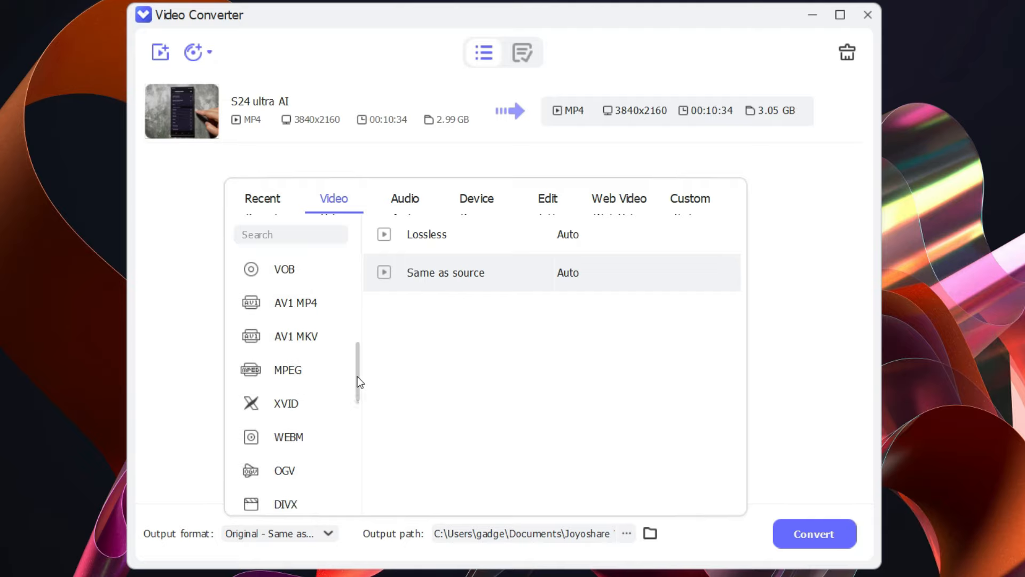
scroll(down, 3)
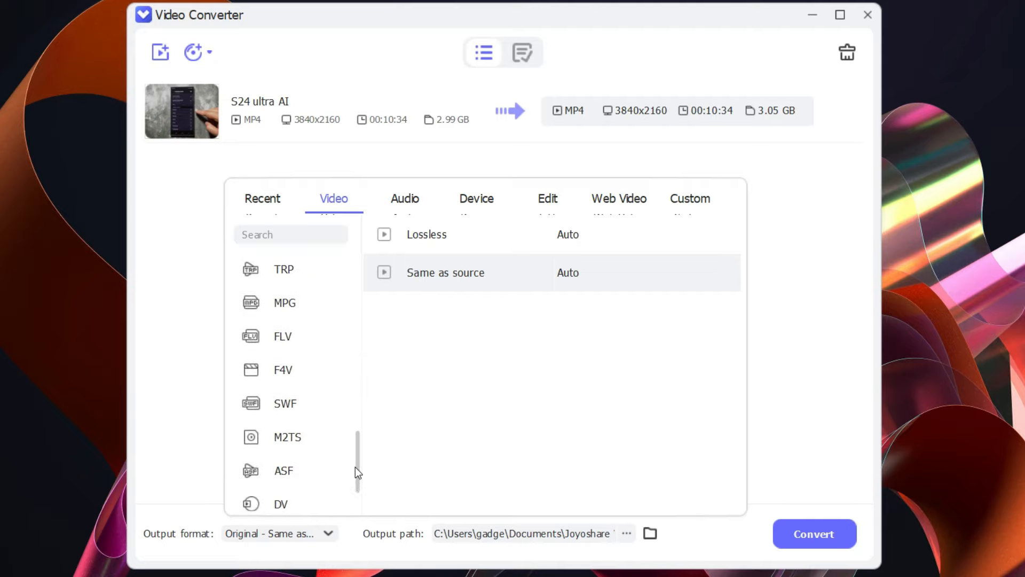
scroll(up, 3)
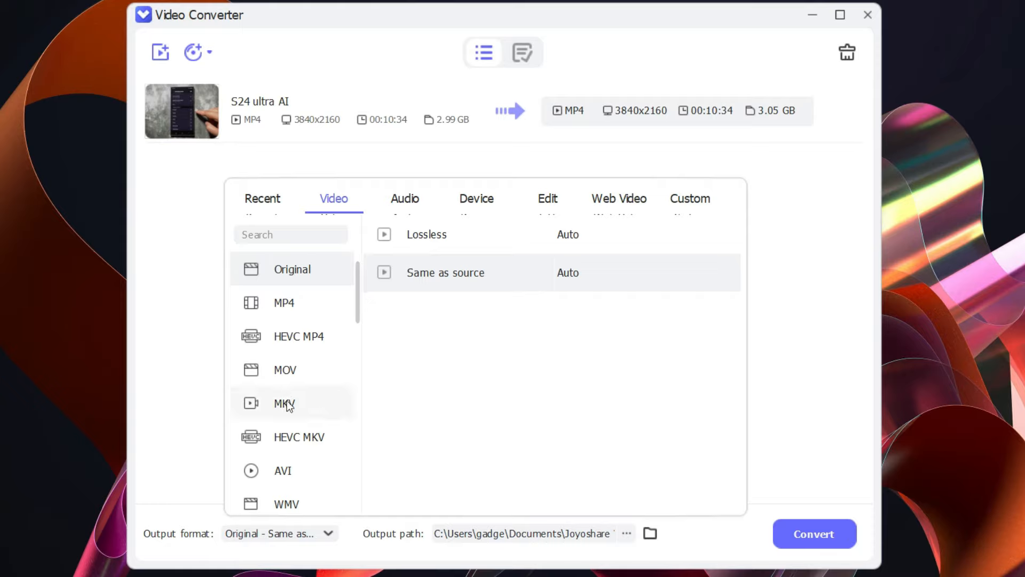
click(284, 403)
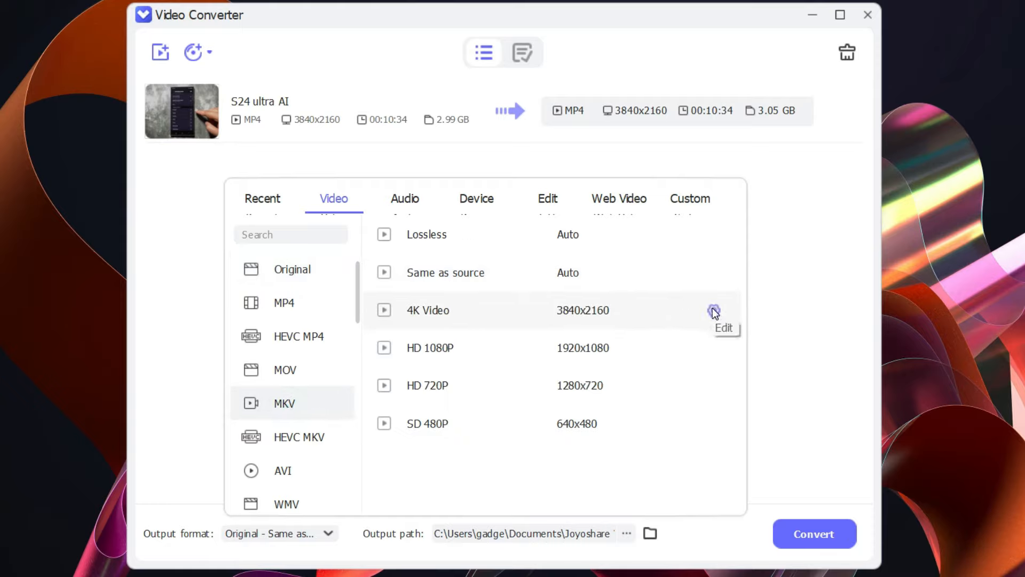
mouse_move(660, 386)
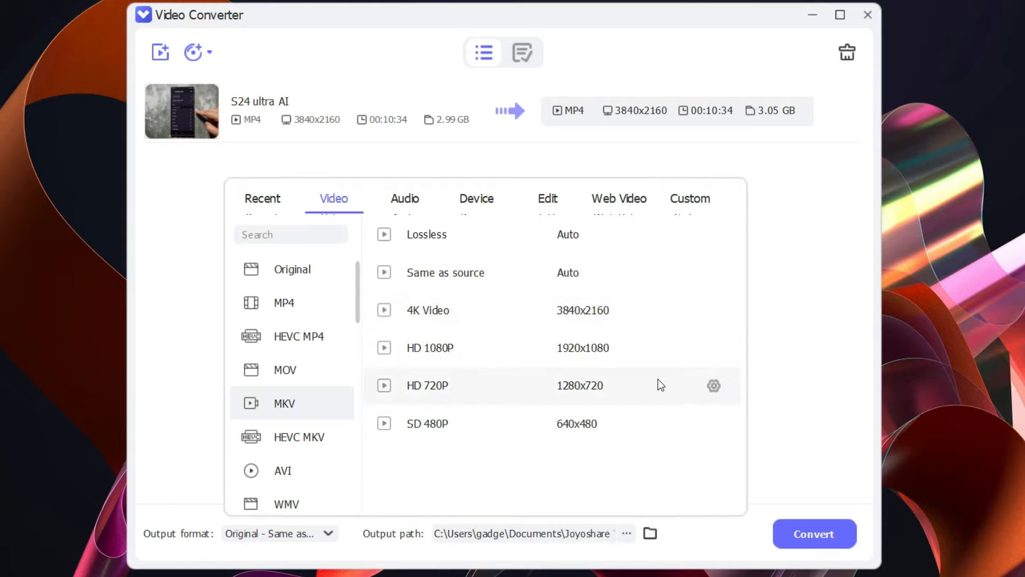
click(404, 198)
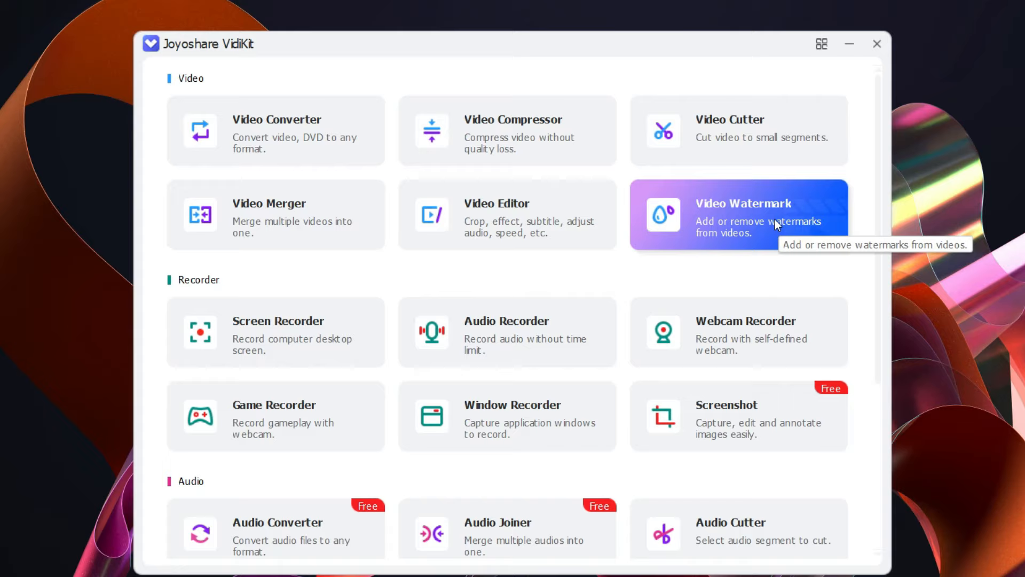
- Start the Video Watermark tool, showing its empty add-files area
click(739, 221)
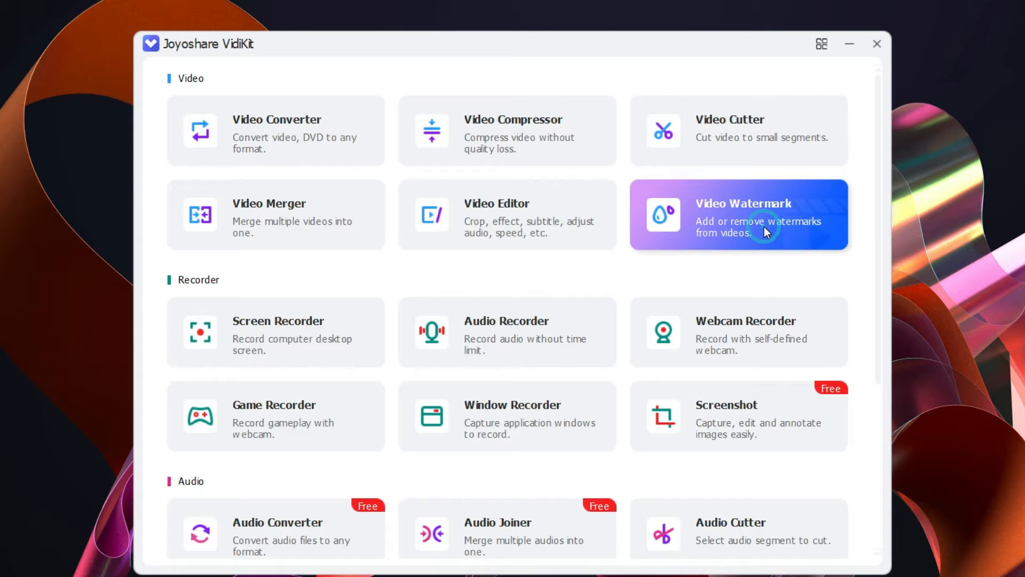
click(738, 214)
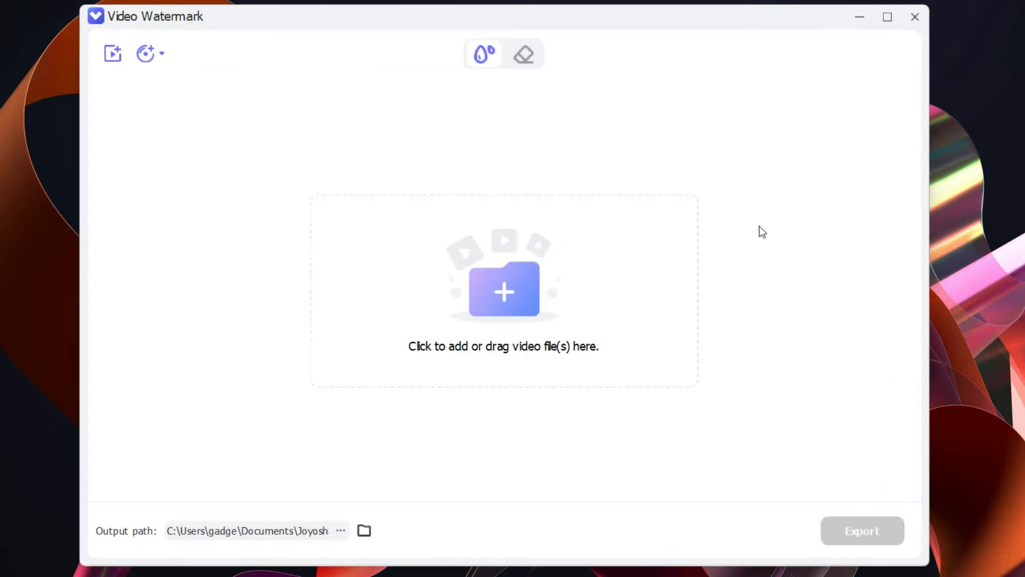
mouse_move(904, 82)
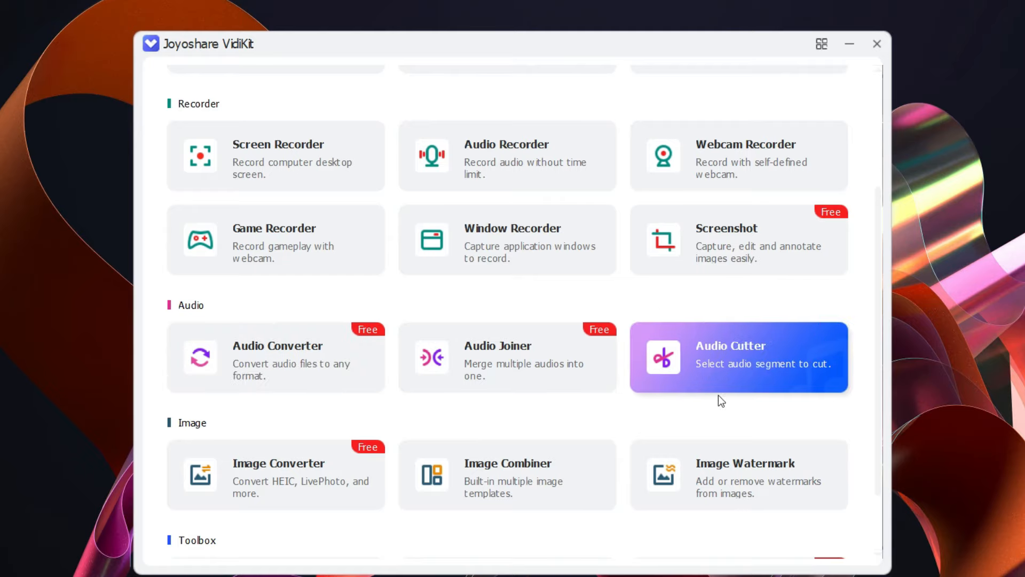
mouse_move(581, 409)
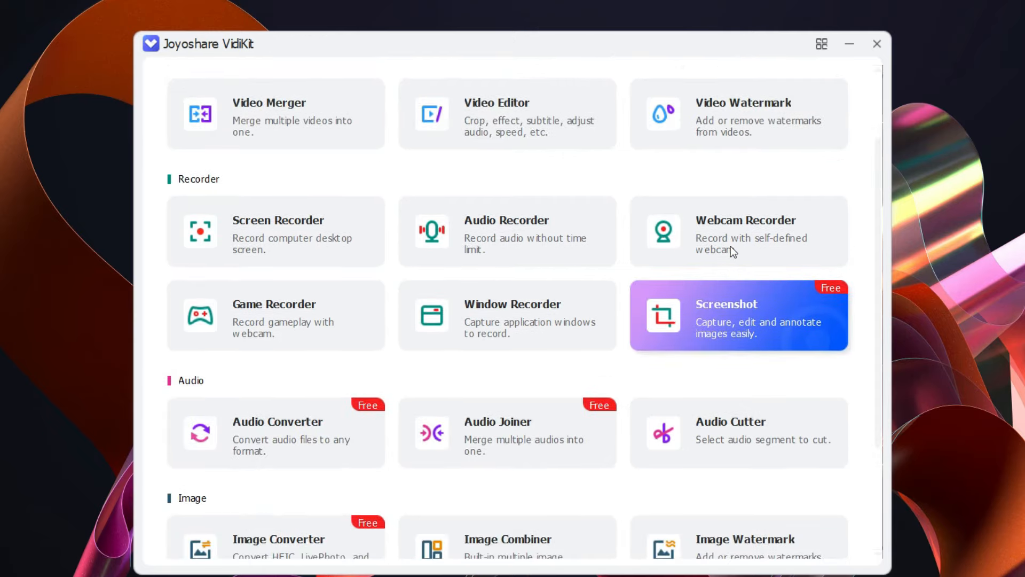
- Scroll the VidiKit home screen down through the Audio, Image and Toolbox sections
scroll(down, 3)
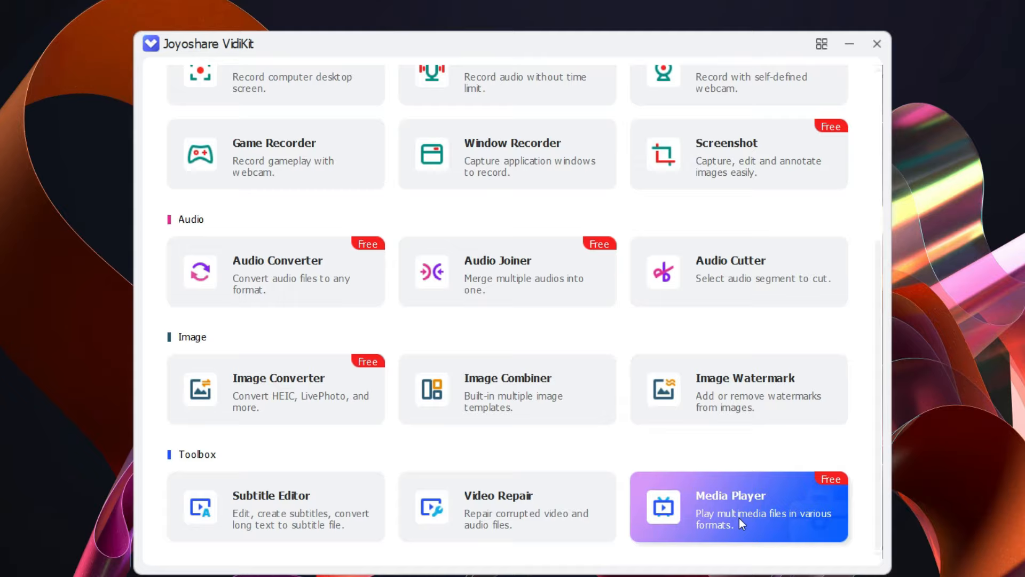
mouse_move(755, 506)
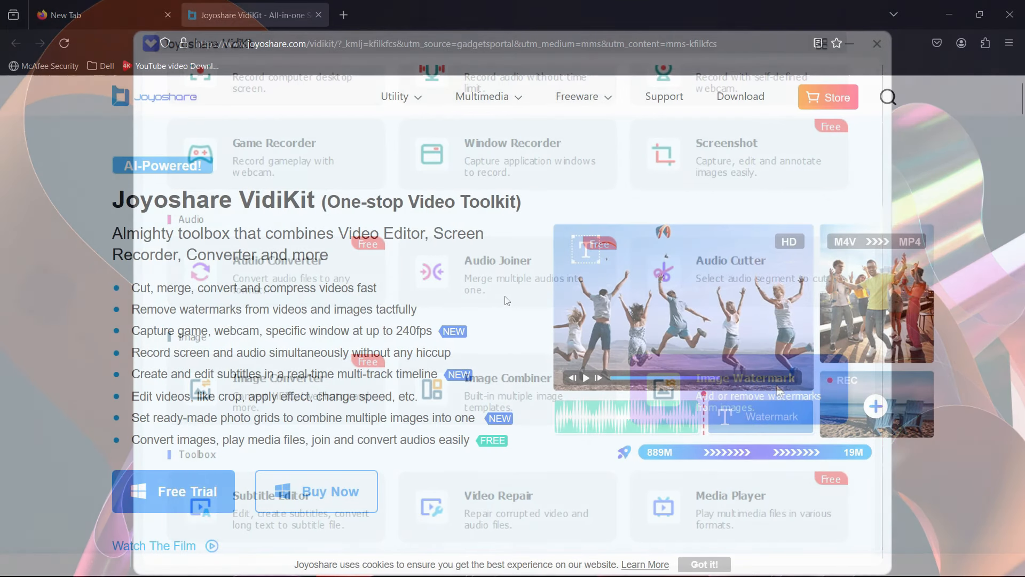
- View the VidiKit Windows purchase page via Buy Now and look down its plans
click(330, 492)
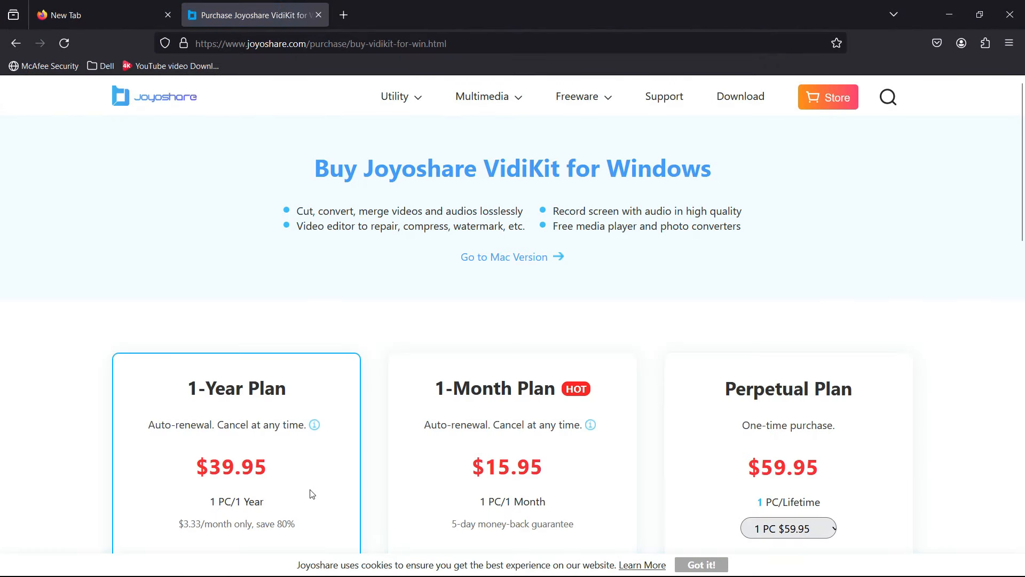
scroll(down, 3)
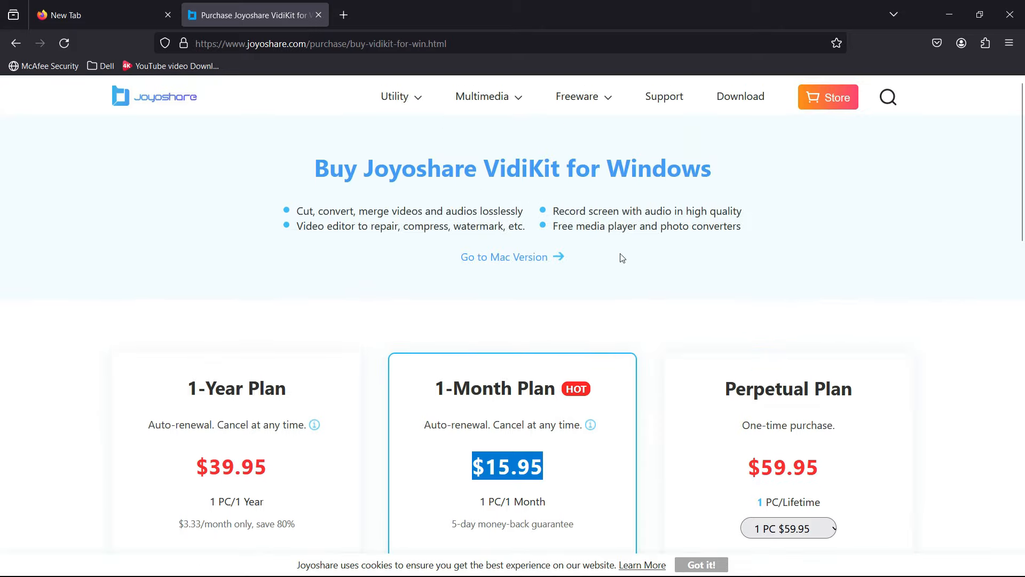
- Switch to the Mac version's plans and prices and review them down to the footer
click(512, 256)
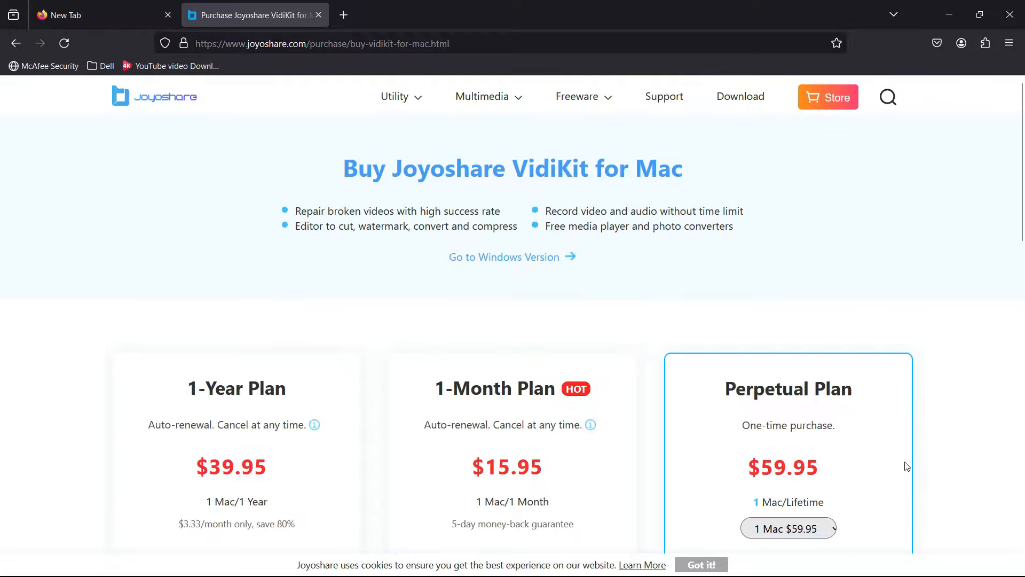
scroll(down, 3)
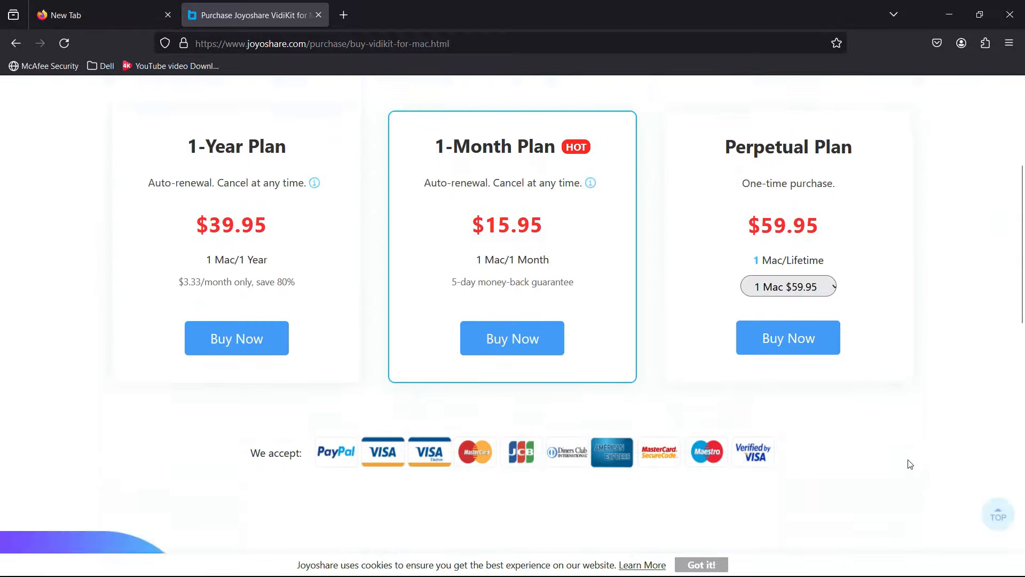
scroll(down, 3)
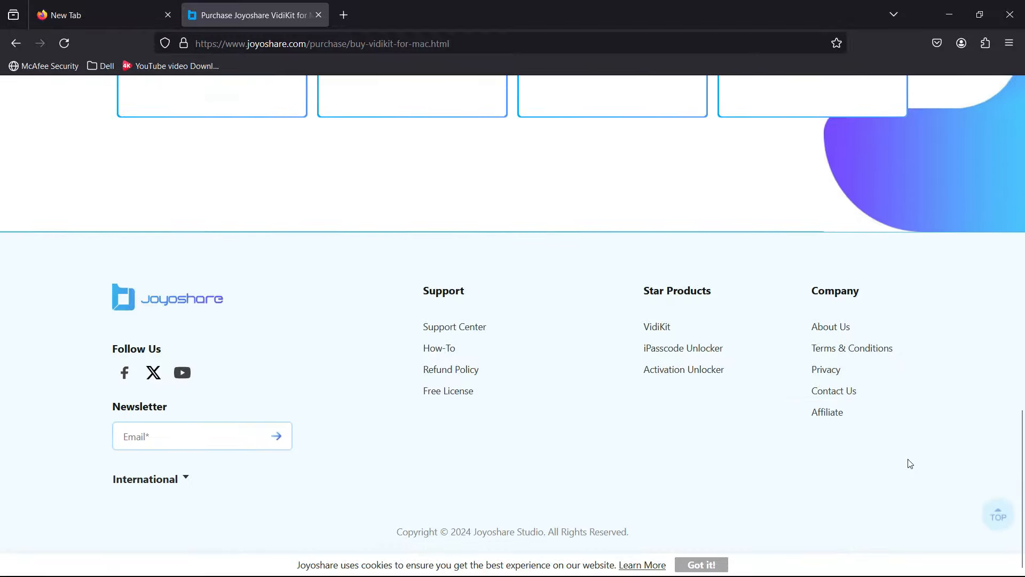